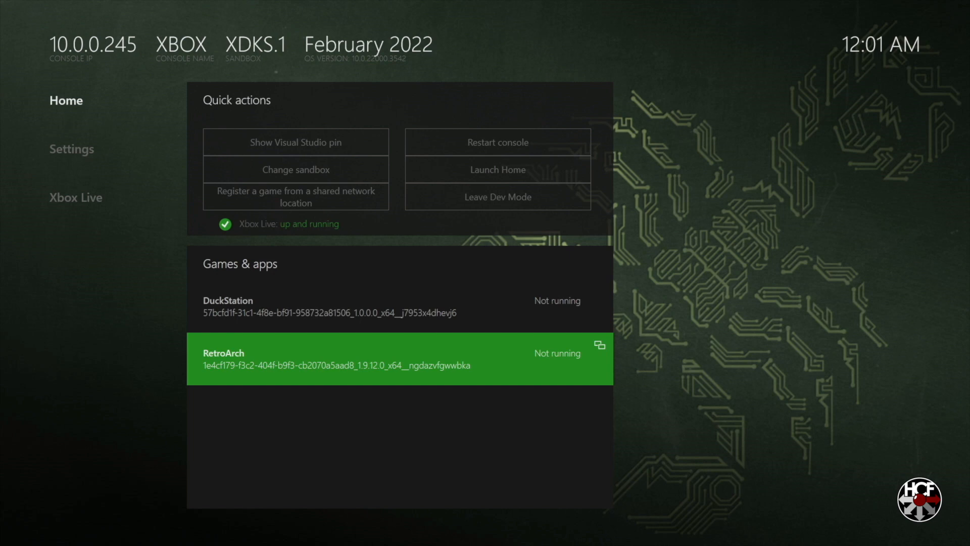
# - Download Dolphin.zip from buildbot.libretro.com's assets/system folder
pyautogui.click(401, 358)
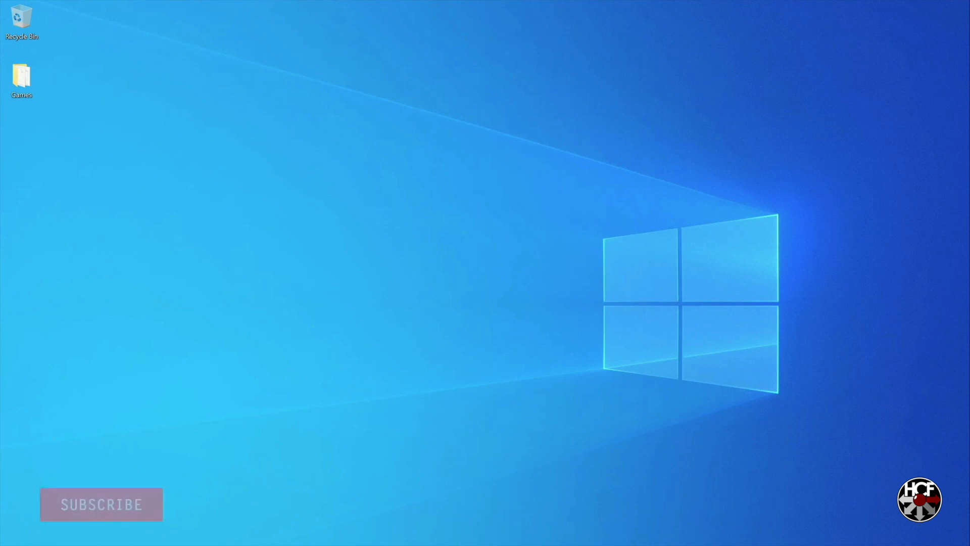
pyautogui.click(101, 503)
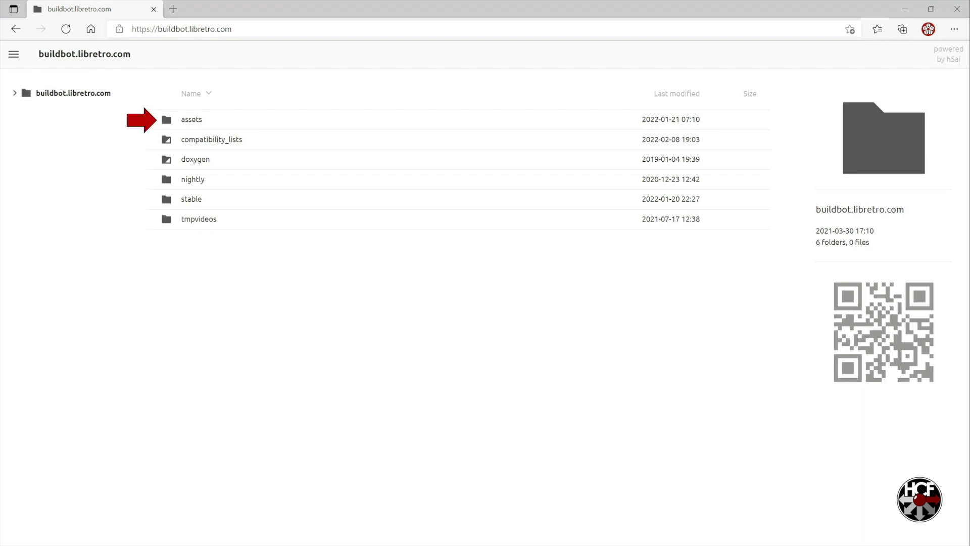
pyautogui.click(191, 119)
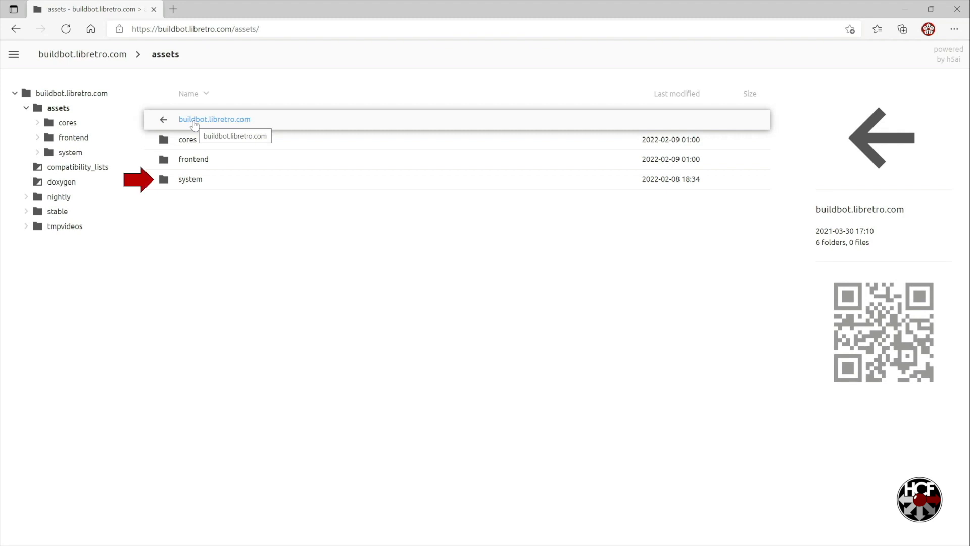
pyautogui.click(190, 178)
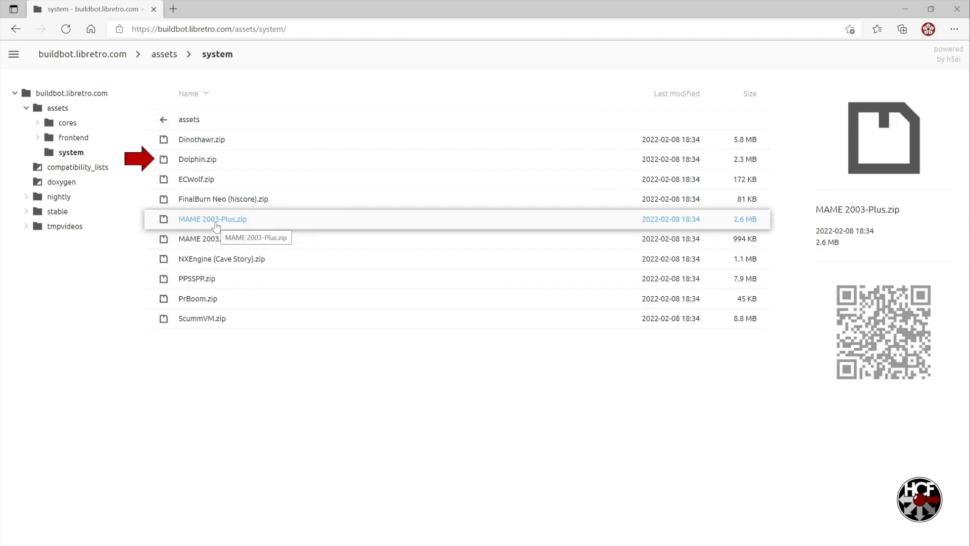
pyautogui.click(196, 159)
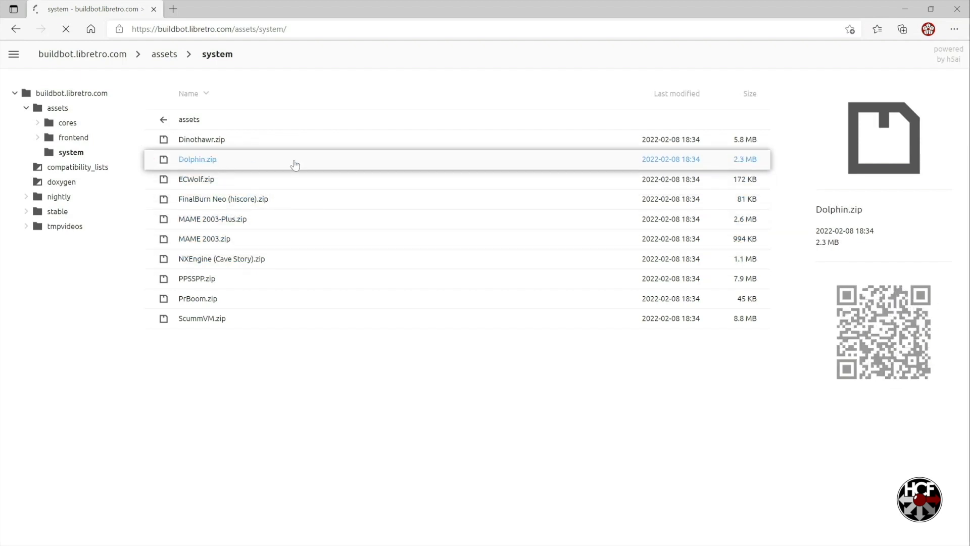
pyautogui.click(197, 159)
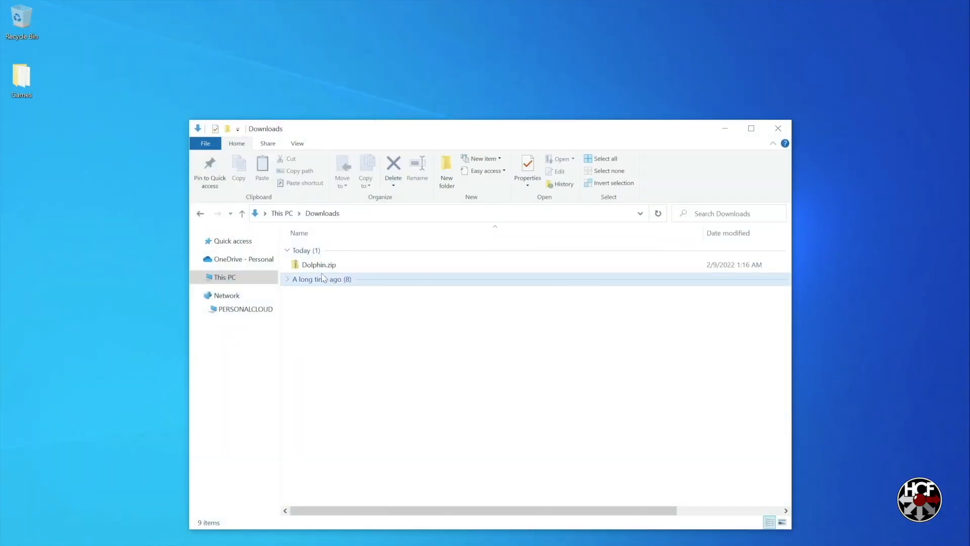
# - Extract the dolphin-emu folder from Dolphin.zip in Downloads onto the desktop
pyautogui.doubleClick(319, 265)
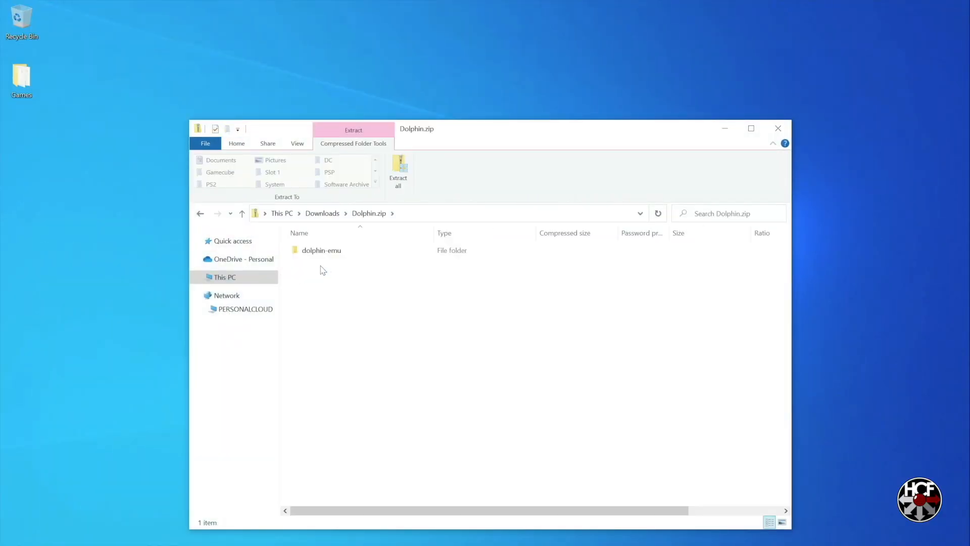
pyautogui.click(321, 250)
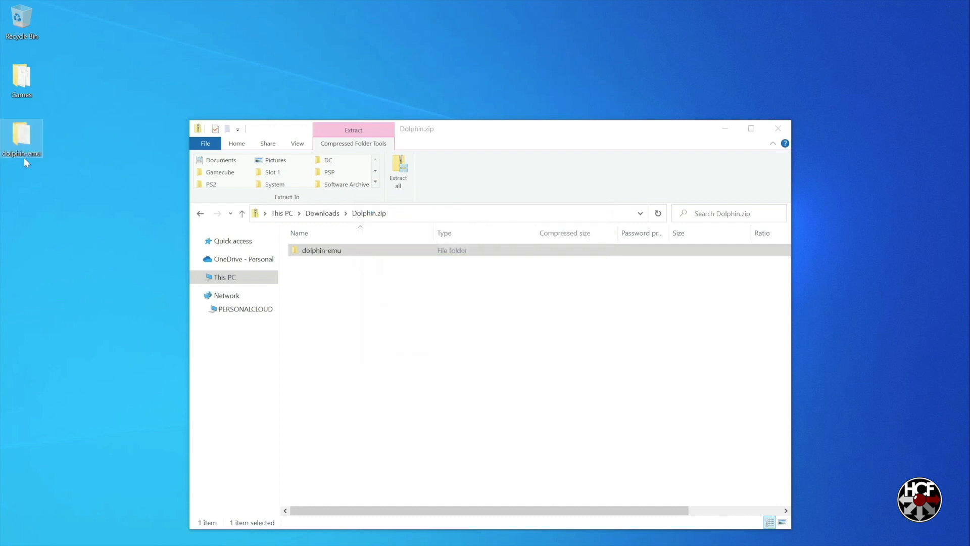
pyautogui.click(777, 129)
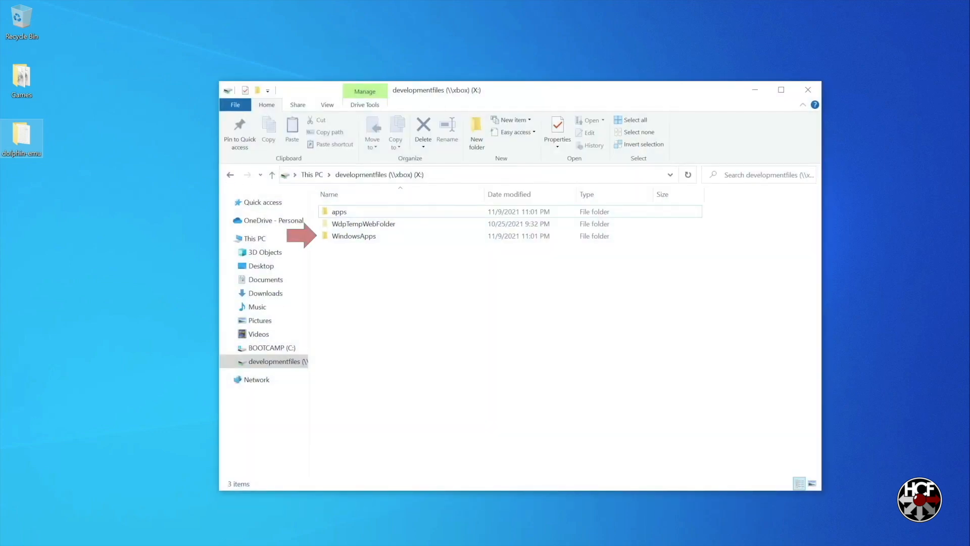
# - Paste dolphin-emu into X:\WindowsApps\RetroArch x64 package\System
pyautogui.click(353, 236)
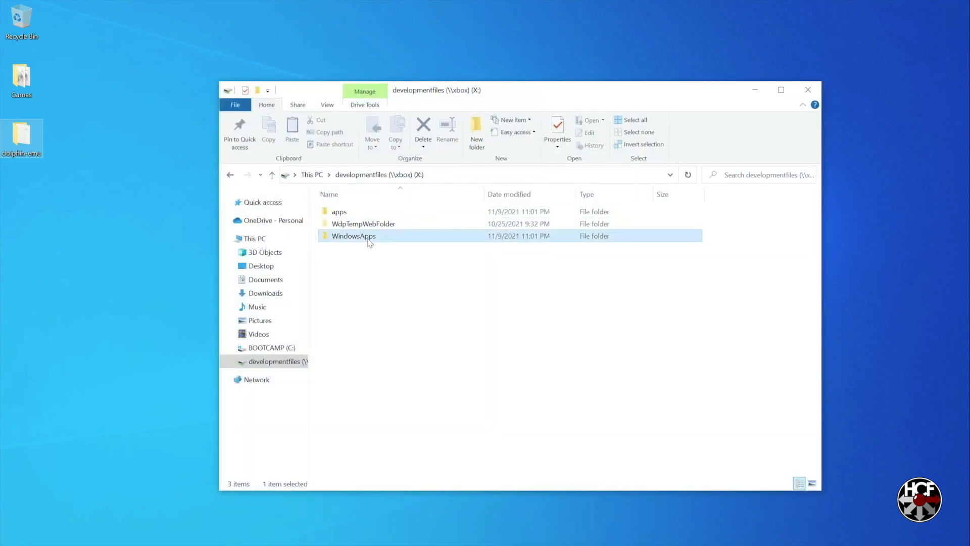
pyautogui.doubleClick(353, 236)
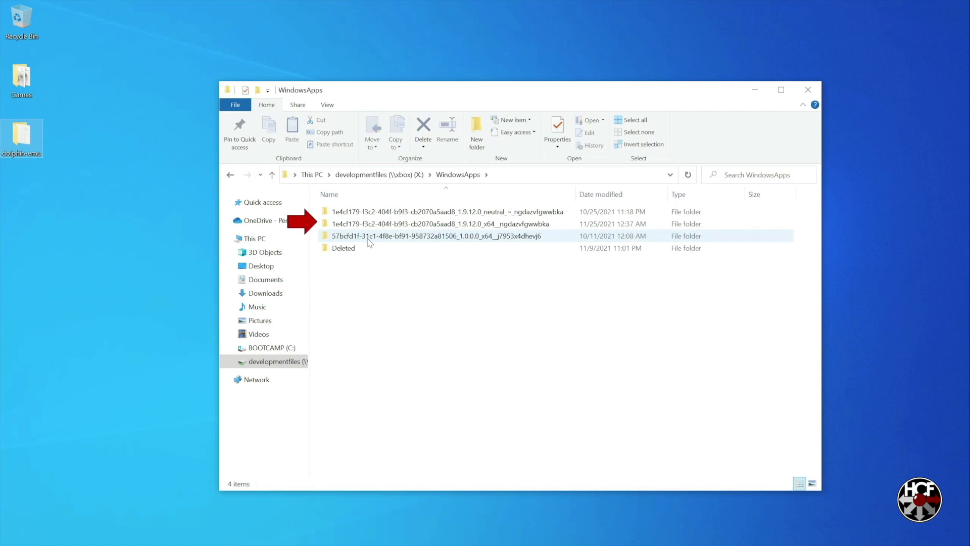
pyautogui.doubleClick(440, 223)
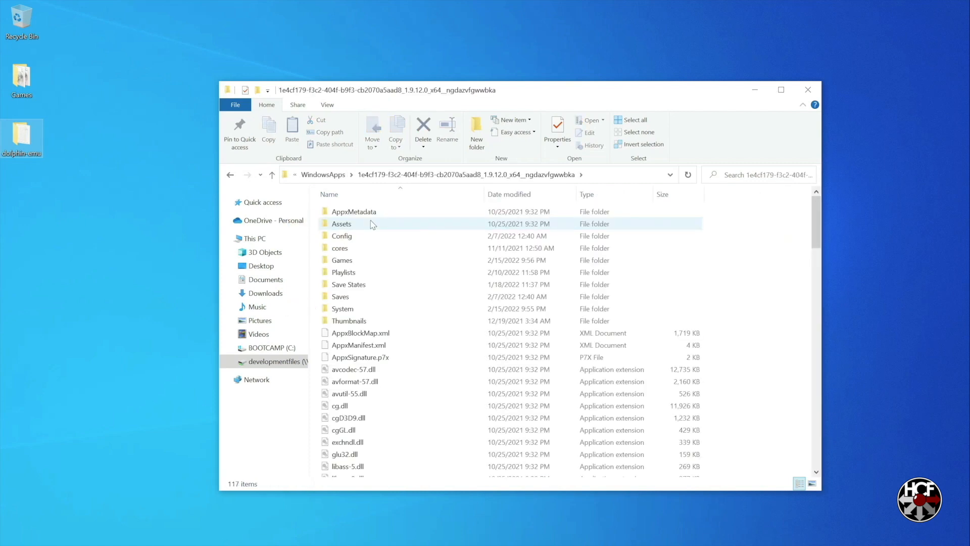
pyautogui.click(342, 308)
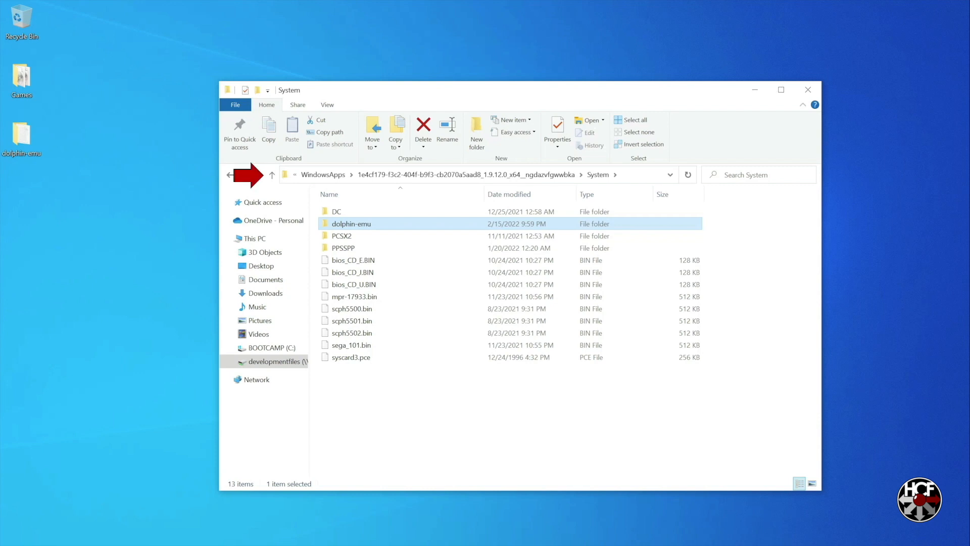
# - Create a Gamecube folder inside RetroArch's Games folder and select two GameCube disc images to copy
pyautogui.click(271, 174)
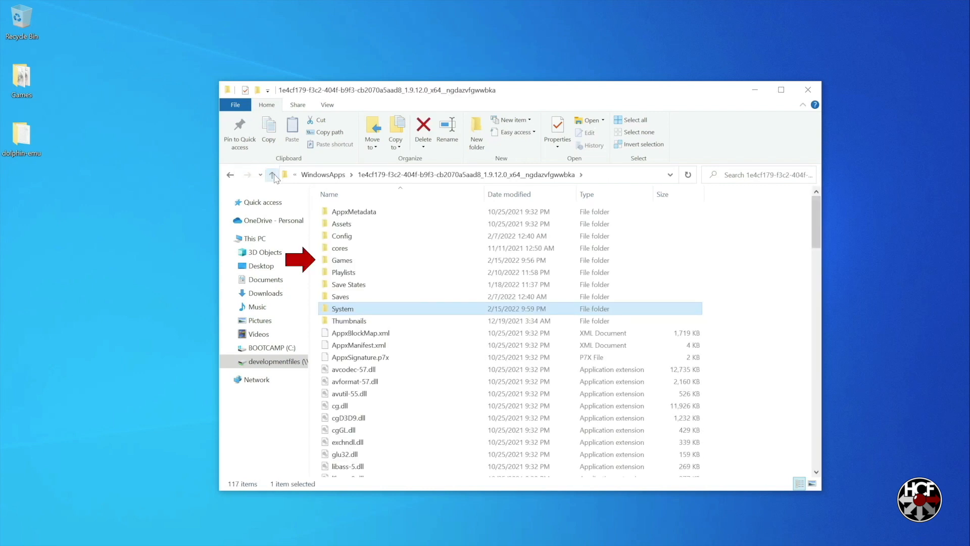
pyautogui.doubleClick(341, 260)
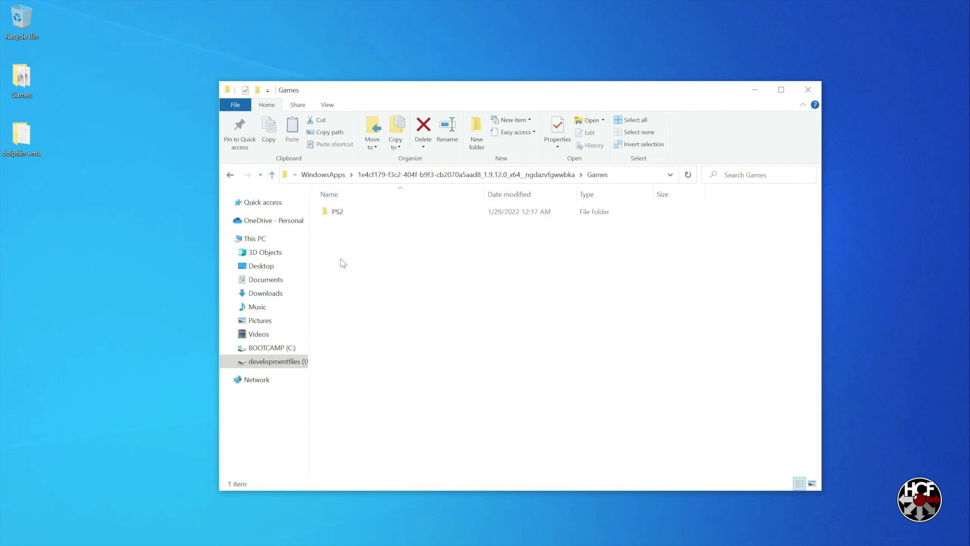
pyautogui.rightClick(342, 261)
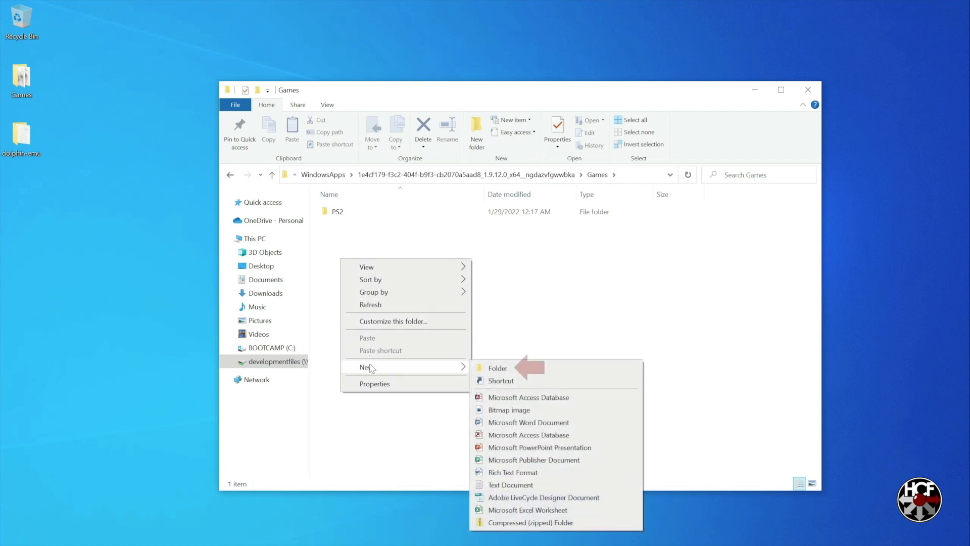
pyautogui.moveTo(413, 367)
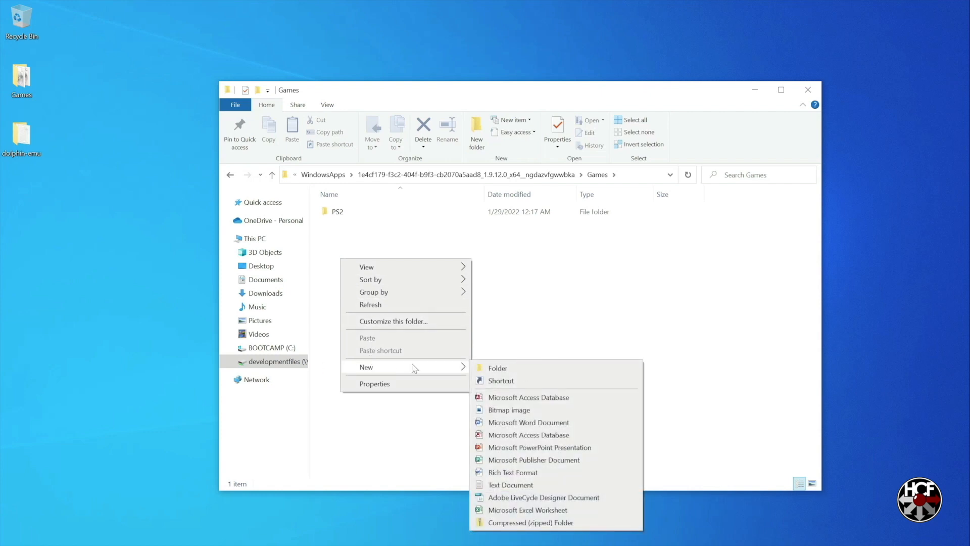
pyautogui.click(497, 367)
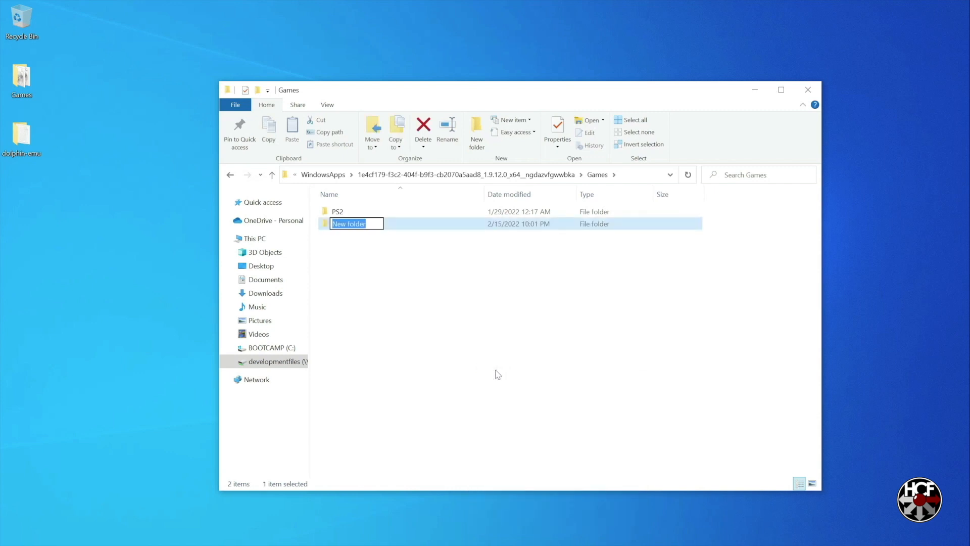
pyautogui.write('Games')
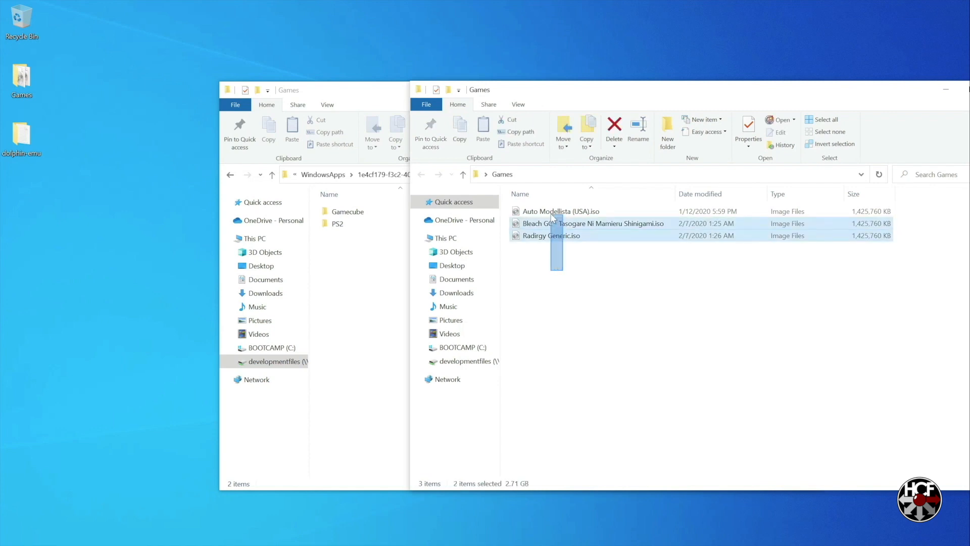
pyautogui.moveTo(551, 223); pyautogui.dragTo(347, 211)
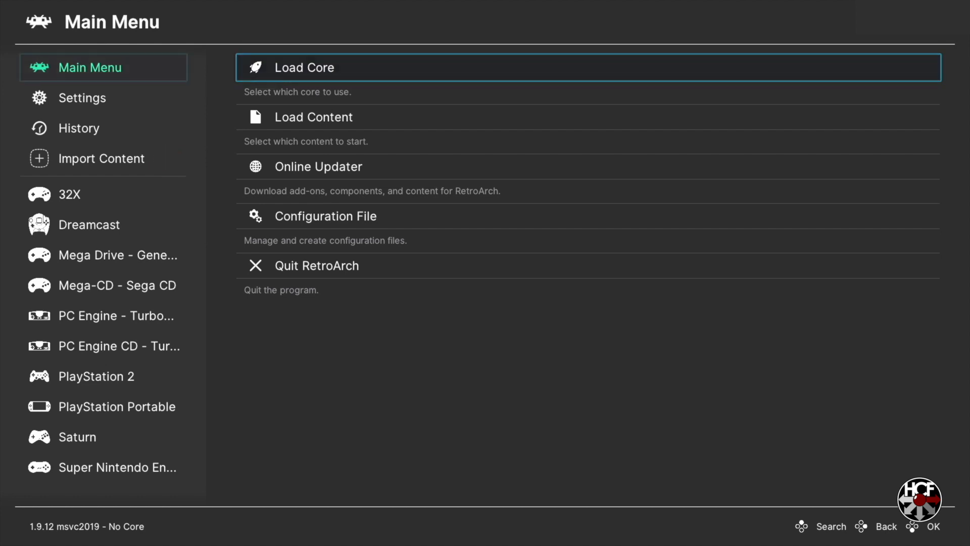
# - Start a manual scan and browse to WindowsApps > RetroArch 1.9.12 x64 > Games > Gamecube
pyautogui.click(103, 159)
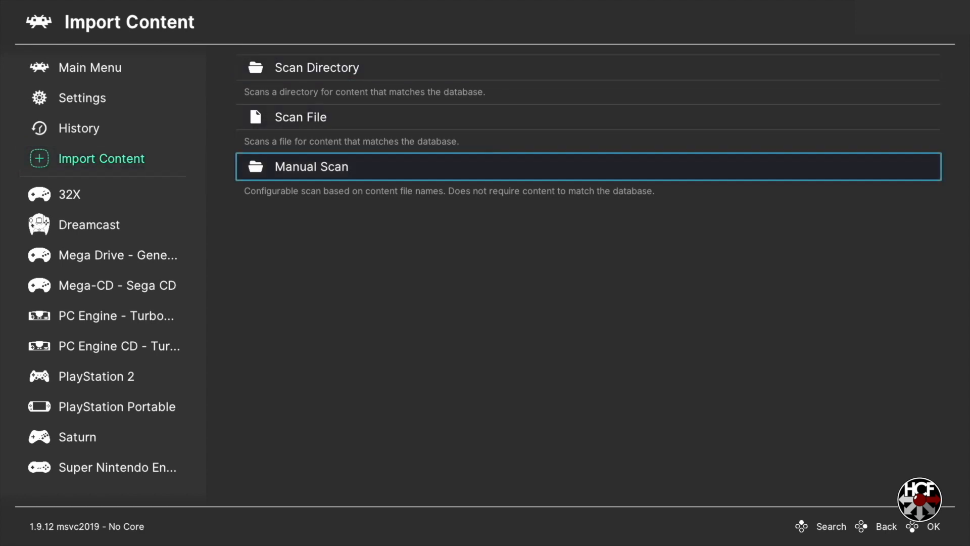
pyautogui.click(311, 166)
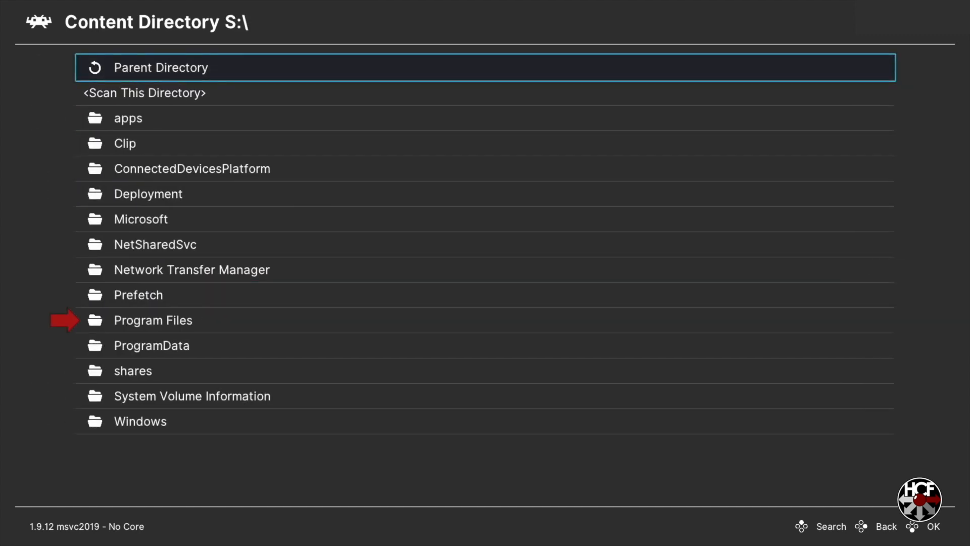
pyautogui.press('down')
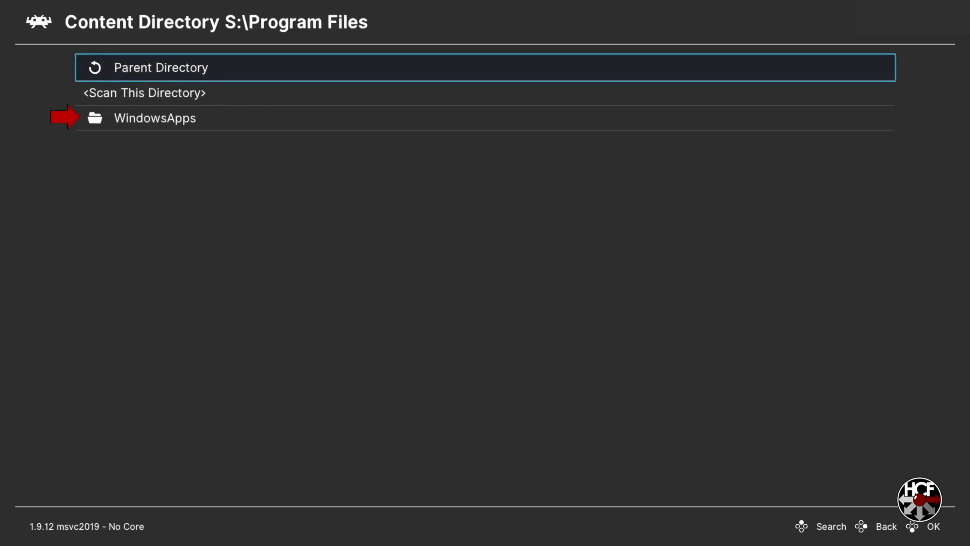
pyautogui.click(154, 118)
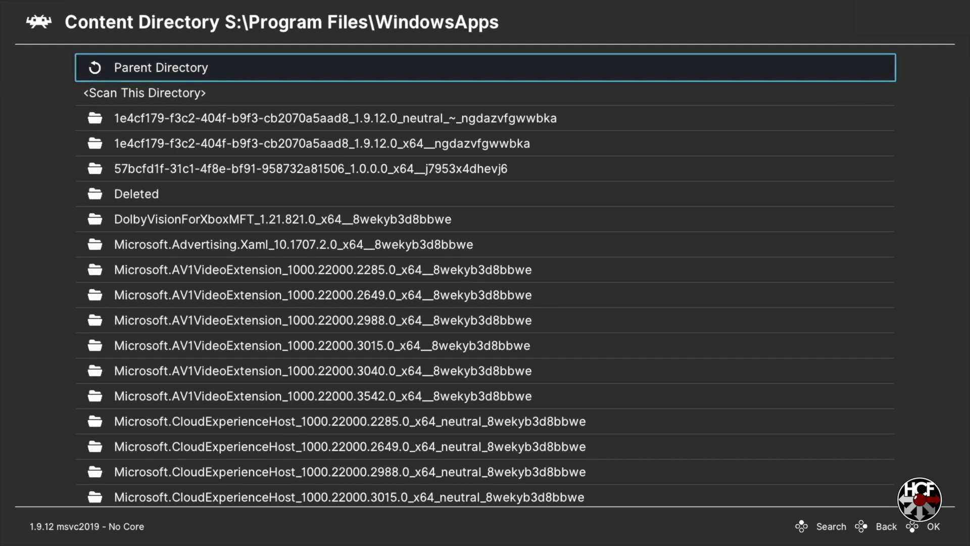
pyautogui.click(330, 118)
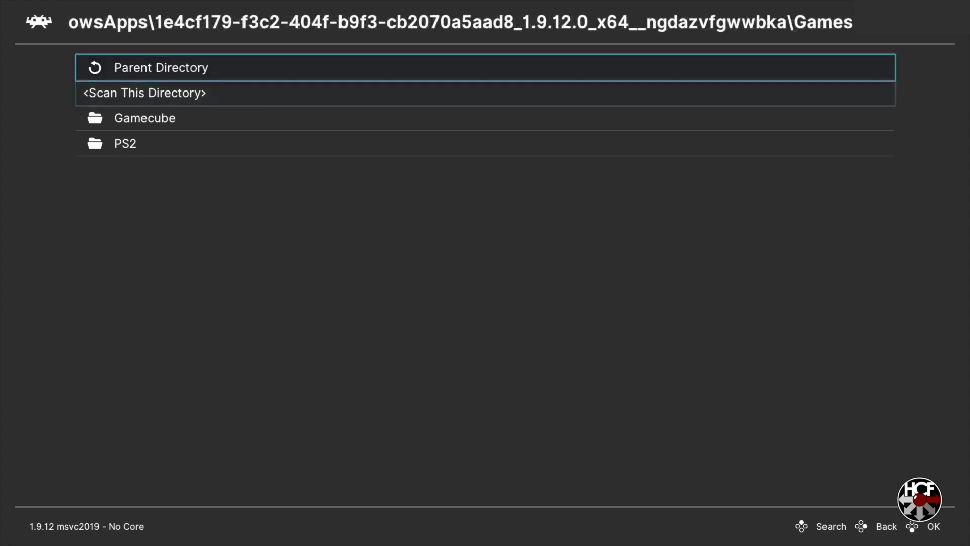
pyautogui.click(144, 118)
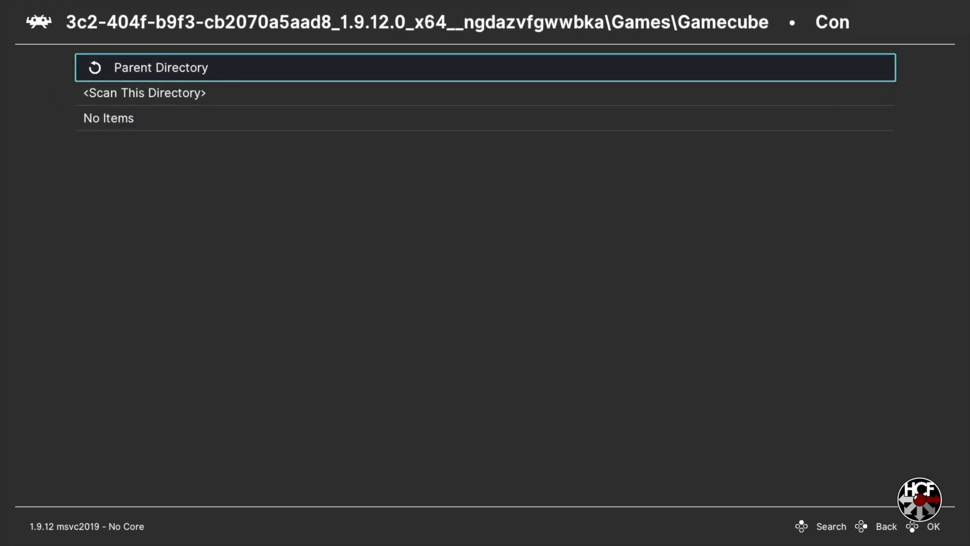
# - Scan the Gamecube folder as Nintendo - GameCube with GameCube / Wii (Dolphin) as default core
pyautogui.click(144, 93)
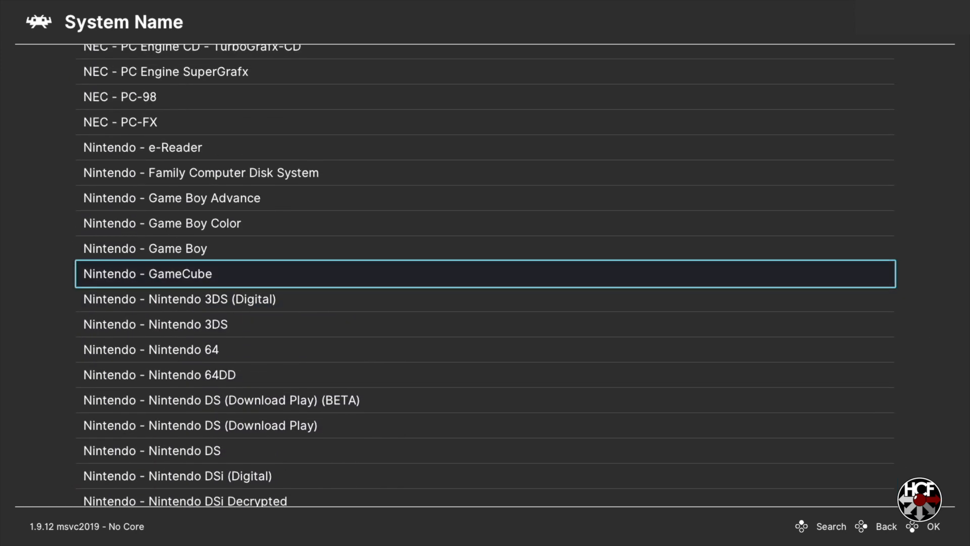
pyautogui.click(146, 273)
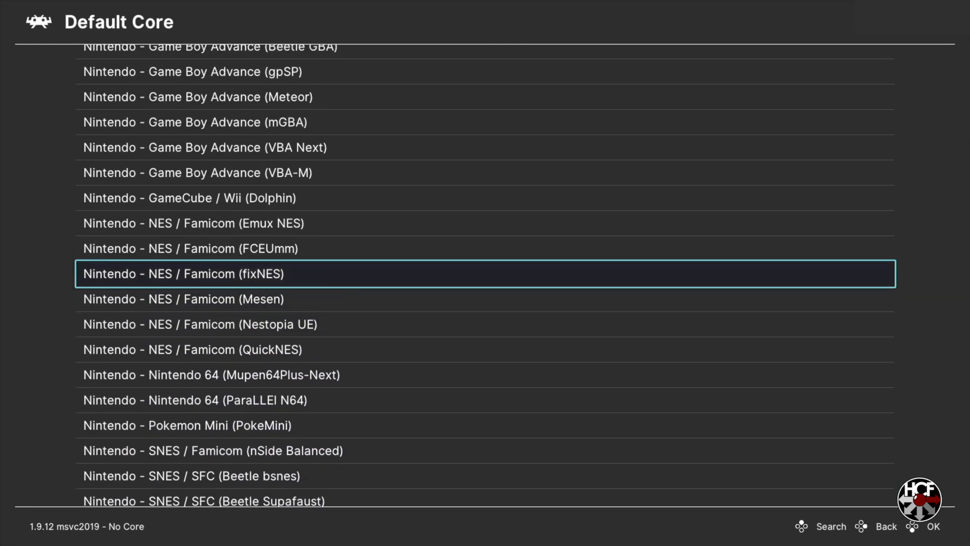
pyautogui.click(190, 198)
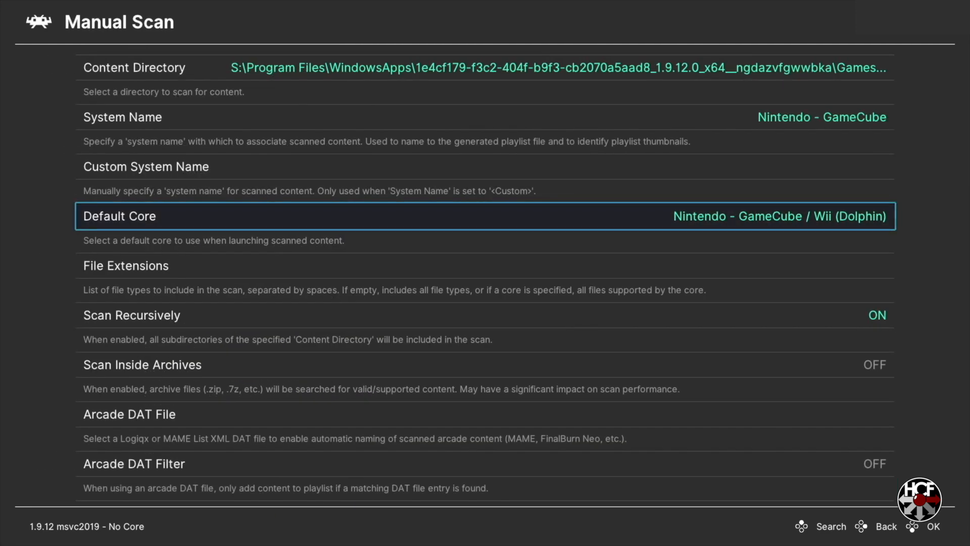
pyautogui.scroll(-3)
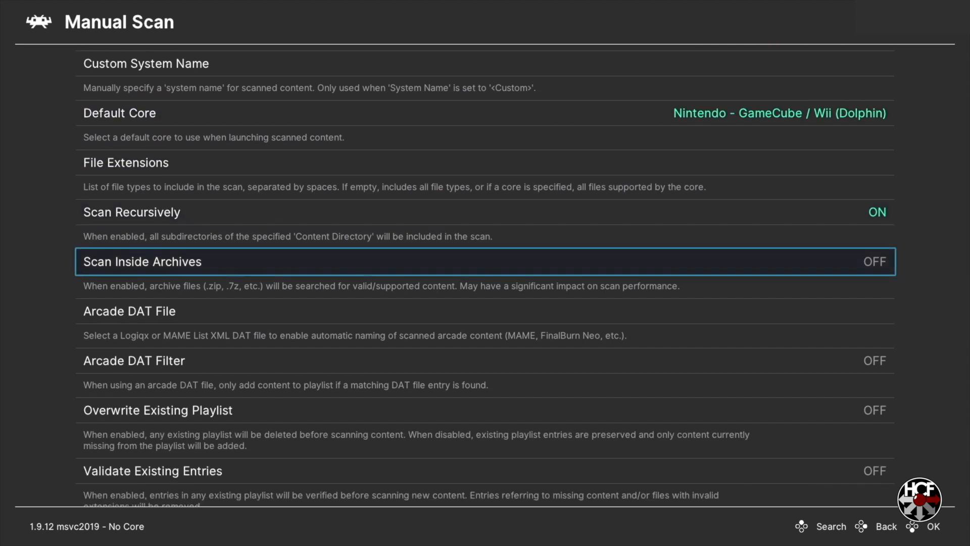
pyautogui.scroll(-3)
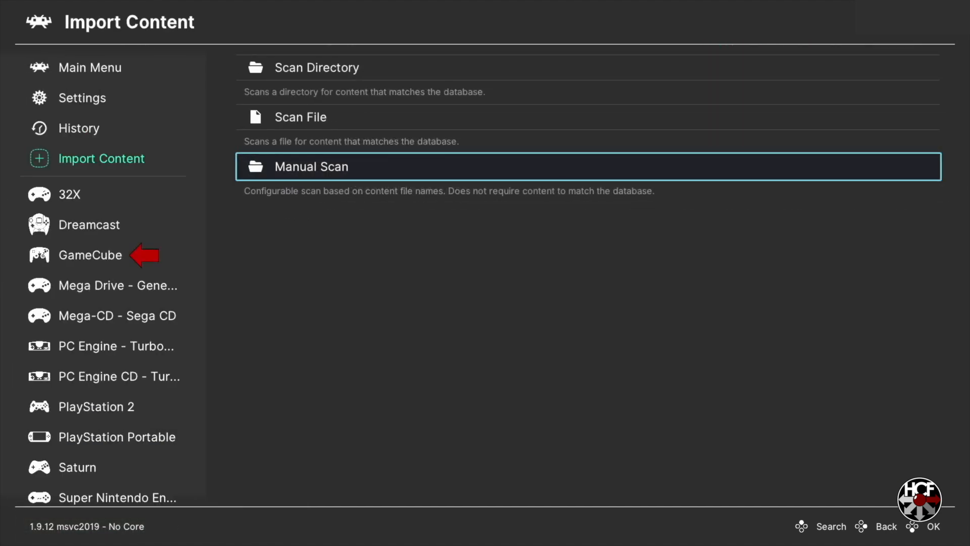
# - Run a game from the GameCube playlist and open the Quick Menu over it
pyautogui.click(90, 254)
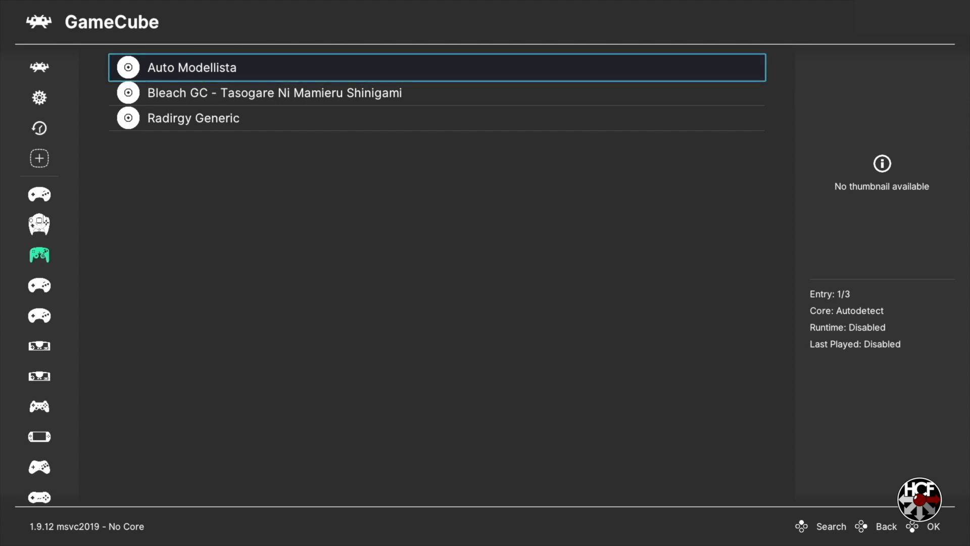
pyautogui.click(192, 67)
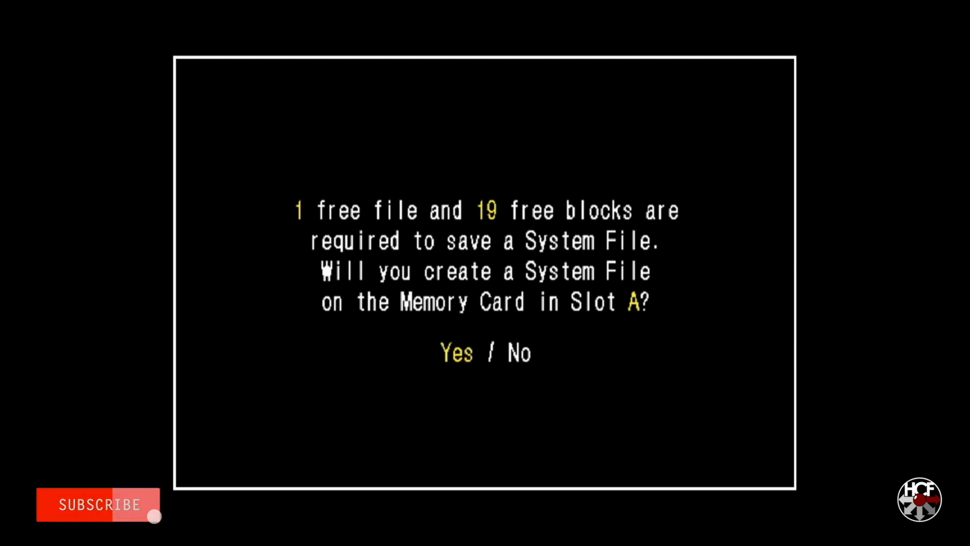
pyautogui.click(97, 505)
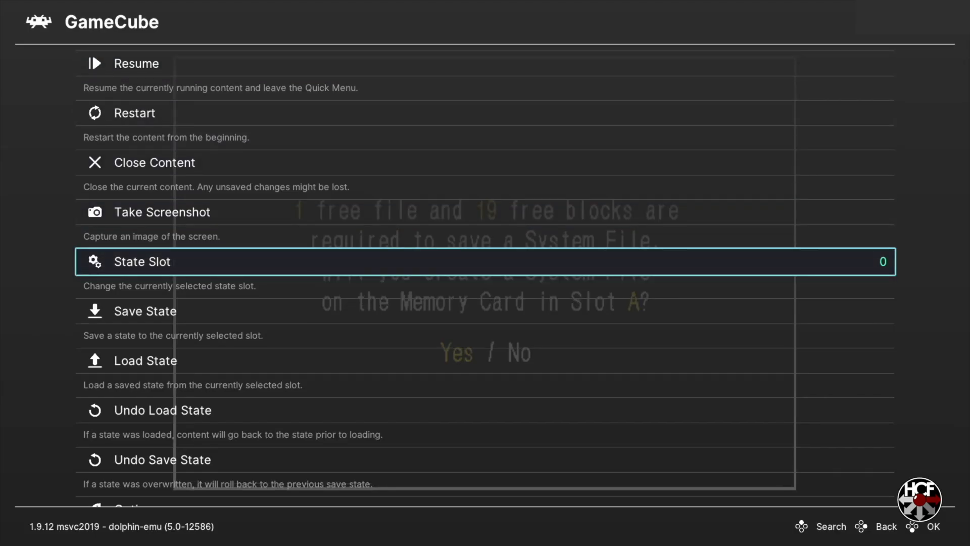
pyautogui.scroll(-3)
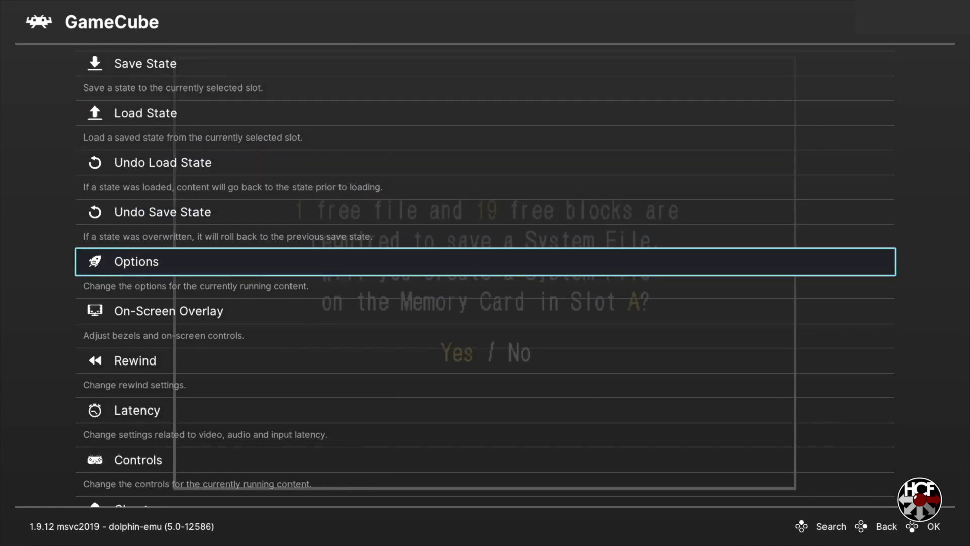
# - Browse the Dolphin core options under Quick Menu > Options, then return to the GameCube playlist
pyautogui.click(136, 261)
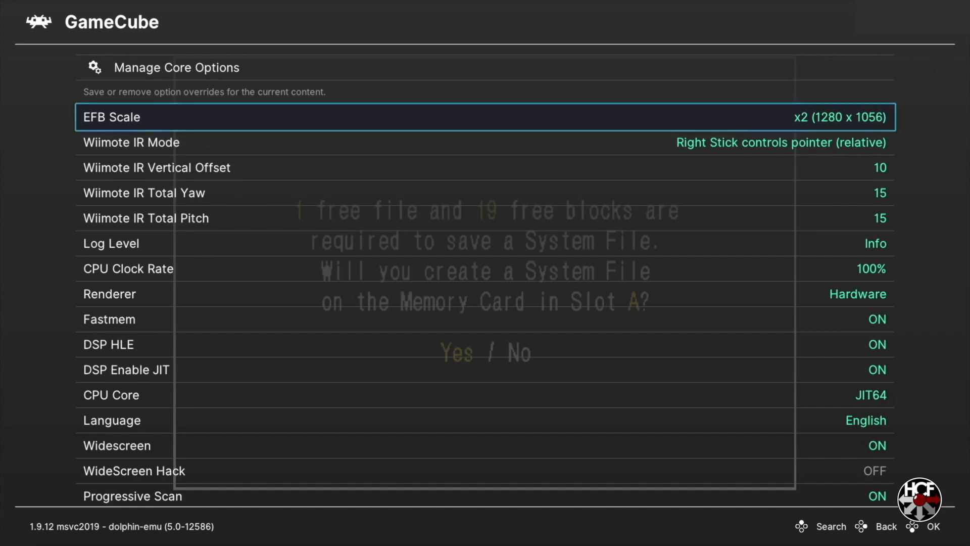
pyautogui.press('down')
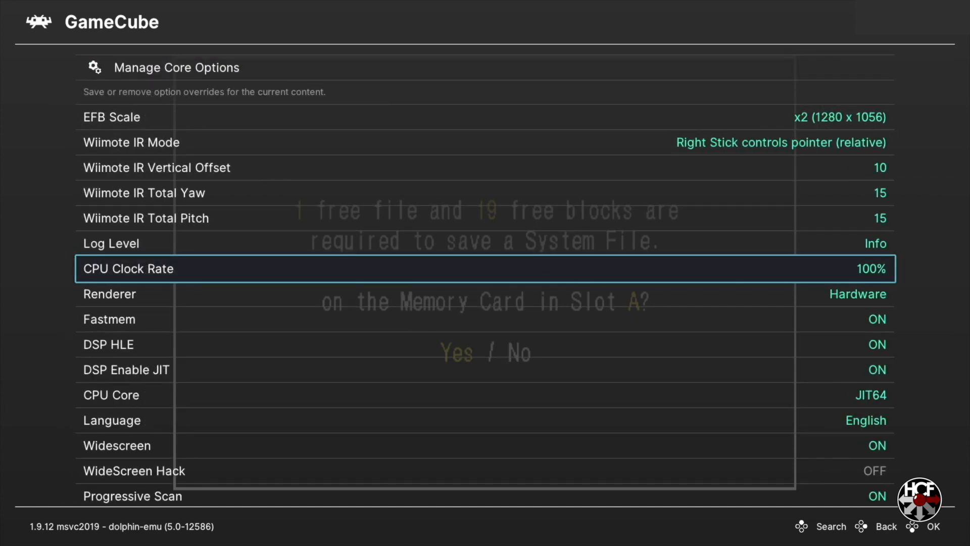
pyautogui.scroll(-3)
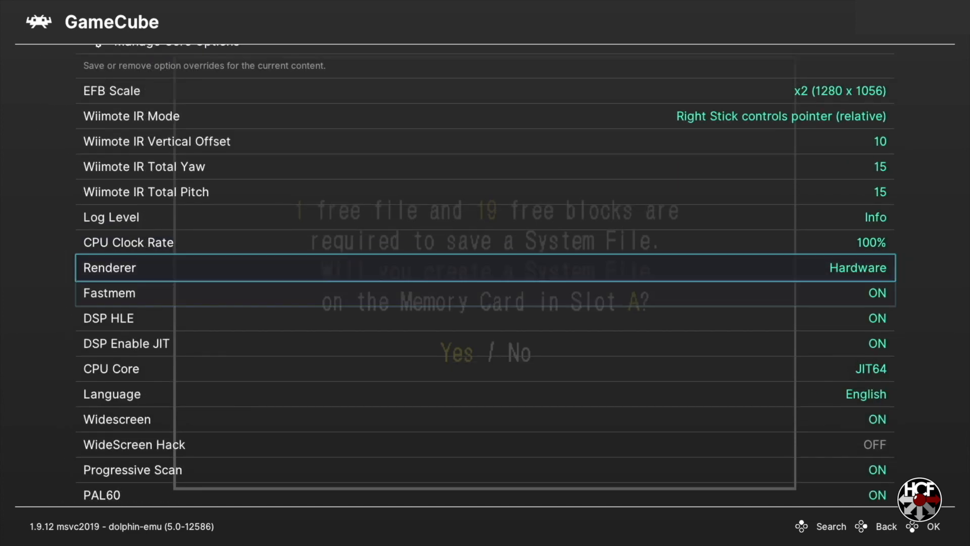
pyautogui.scroll(-3)
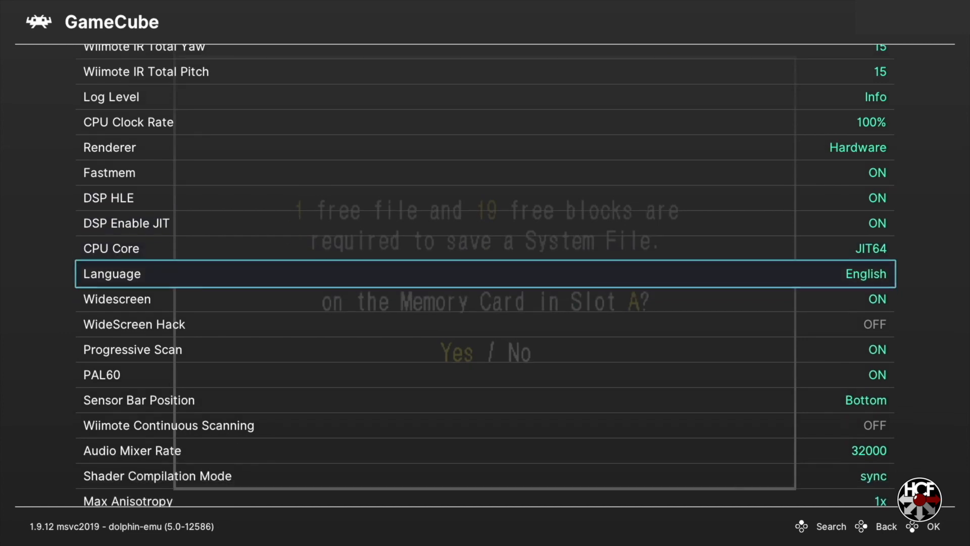
pyautogui.click(483, 274)
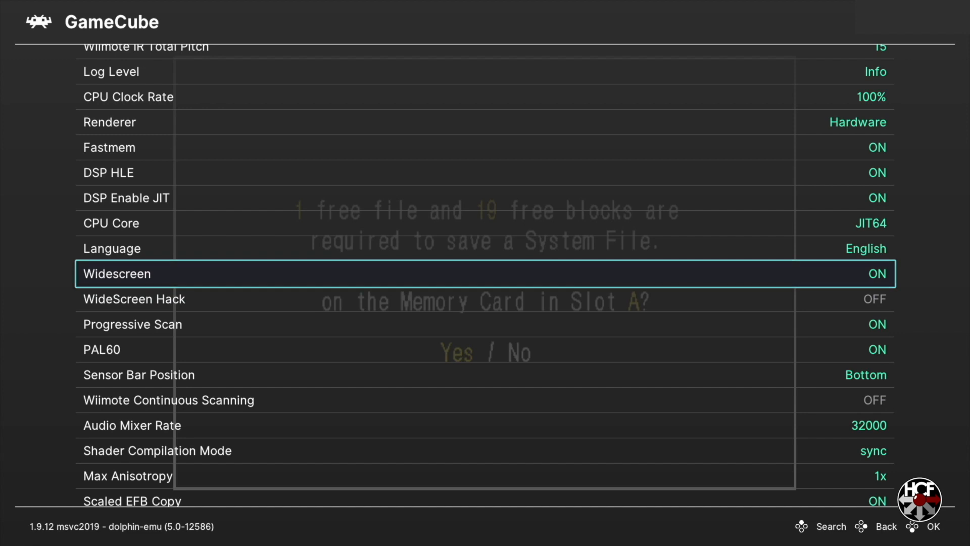
pyautogui.scroll(-3)
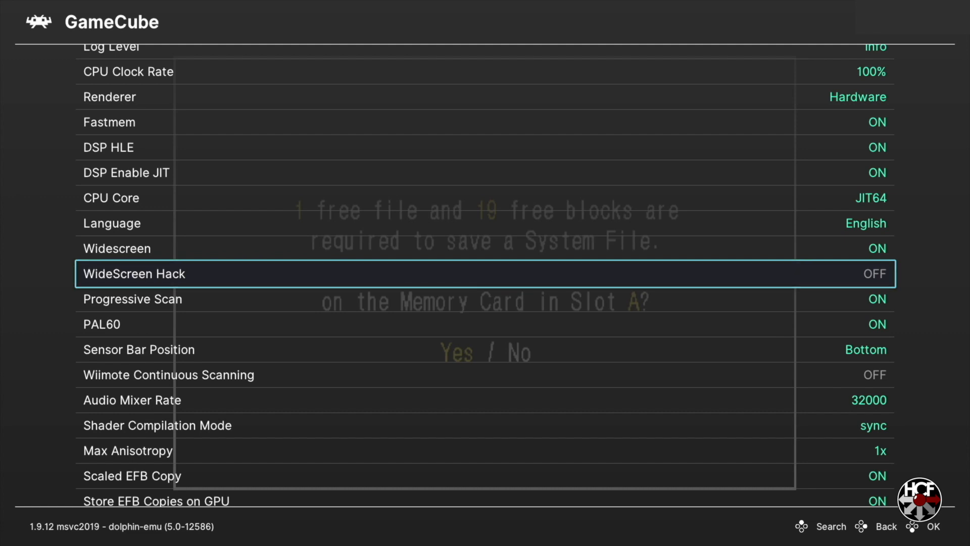
pyautogui.scroll(-3)
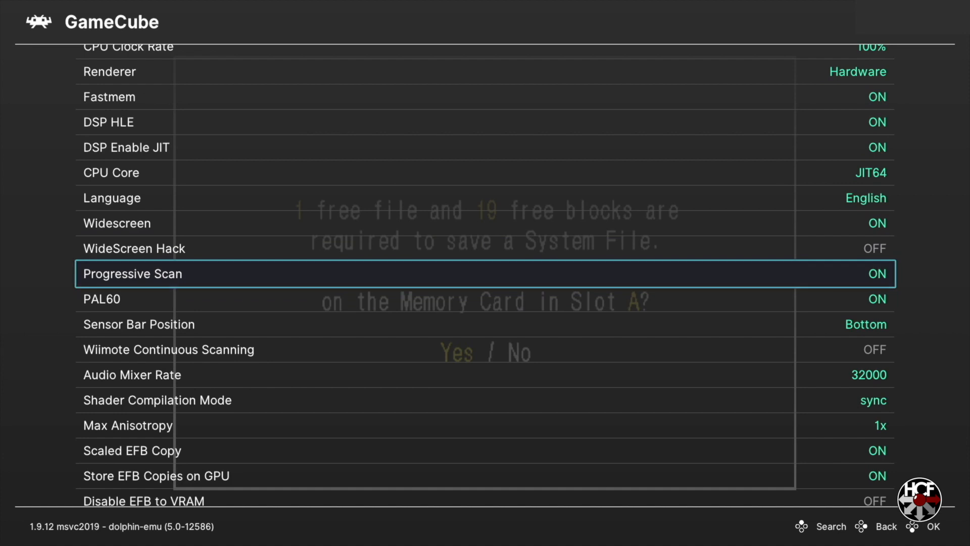
pyautogui.scroll(-3)
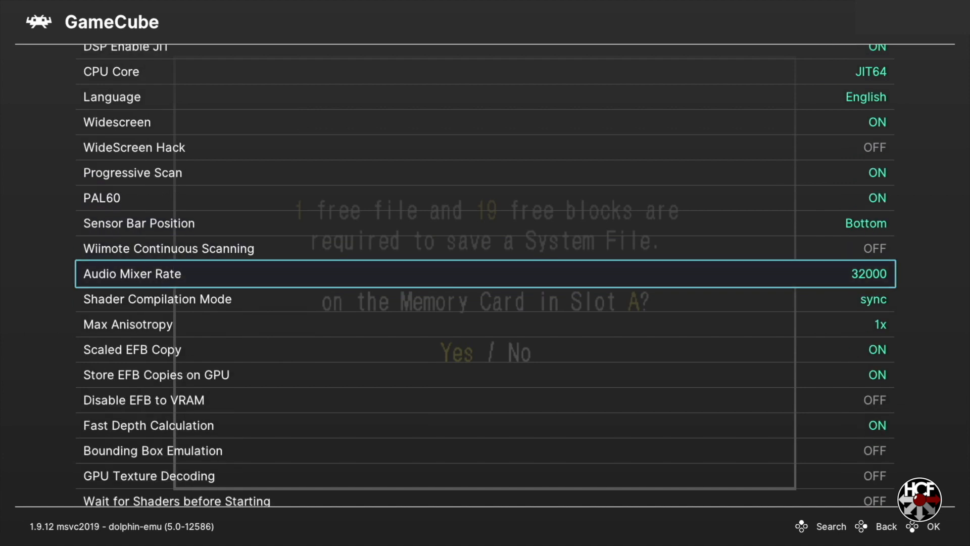
pyautogui.scroll(-3)
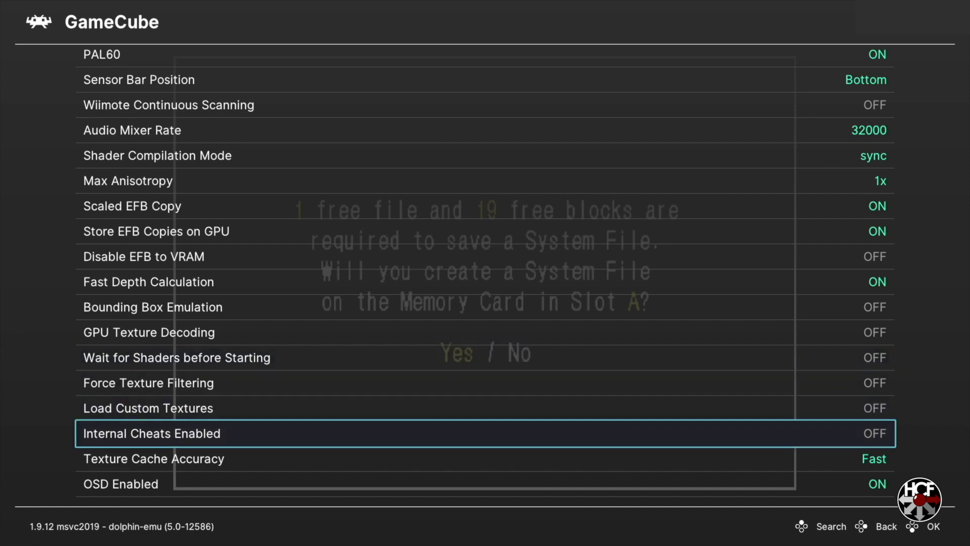
pyautogui.press('Down')
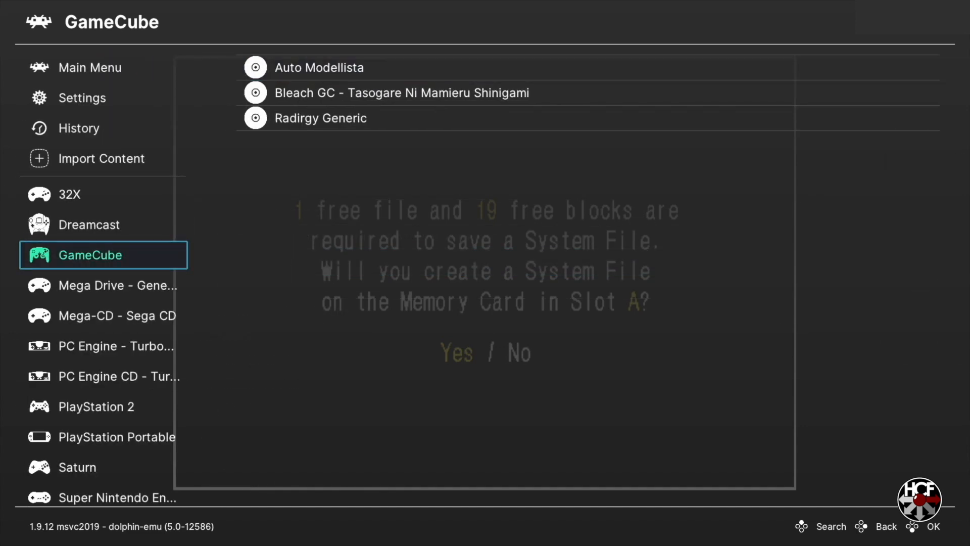
# - Select RetroArch in Xbox Dev Mode Home and launch it
pyautogui.click(90, 67)
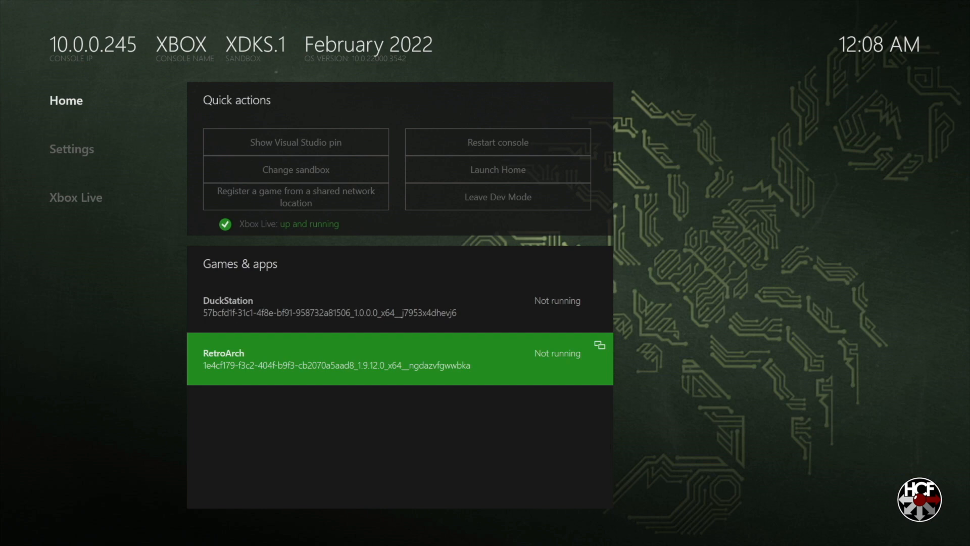
pyautogui.click(396, 358)
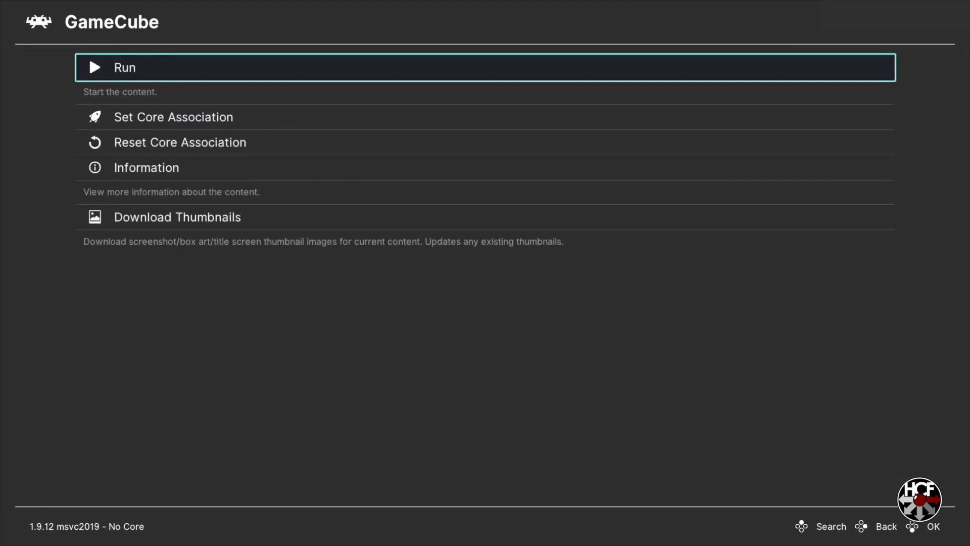
# - Run Bleach GC, choose 1P vs 2P match mode, and reach character select
pyautogui.click(123, 67)
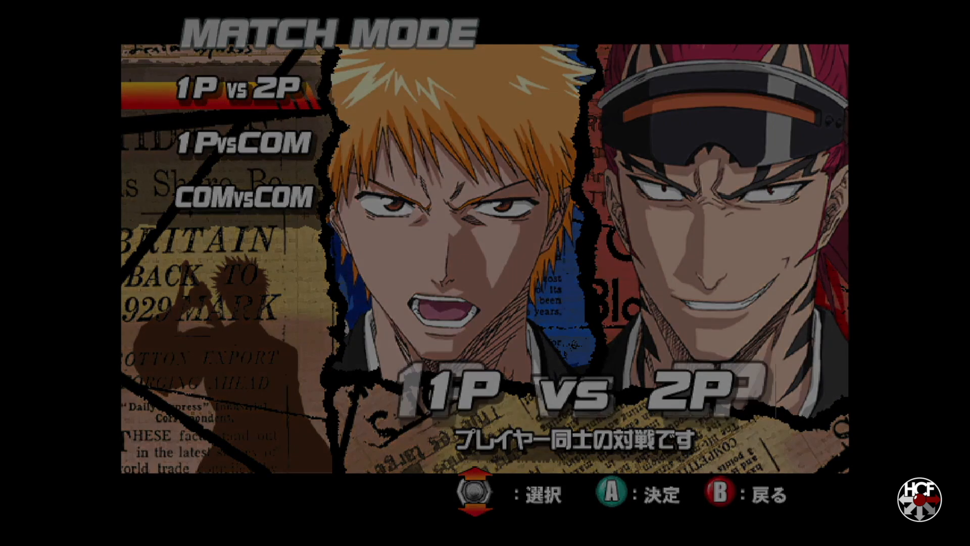
pyautogui.click(238, 86)
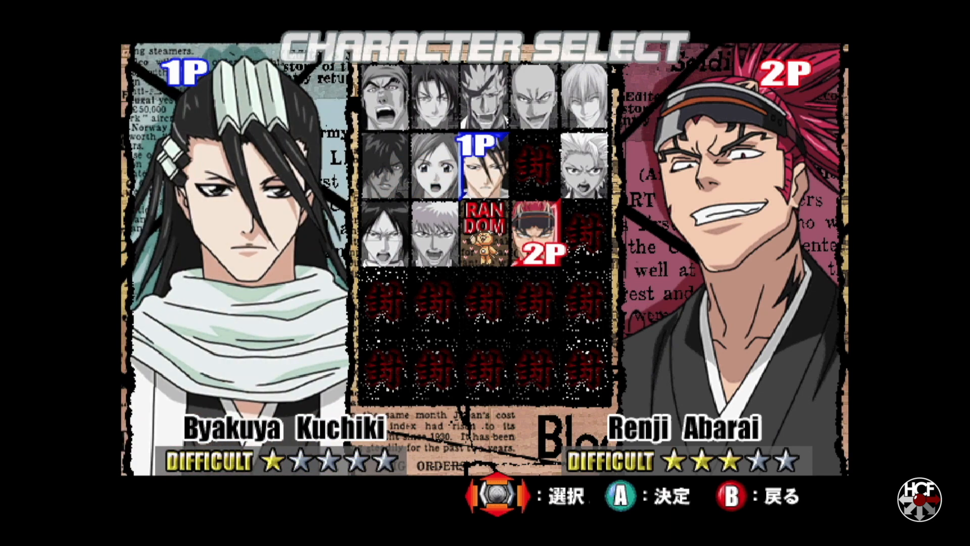
pyautogui.press('F1')
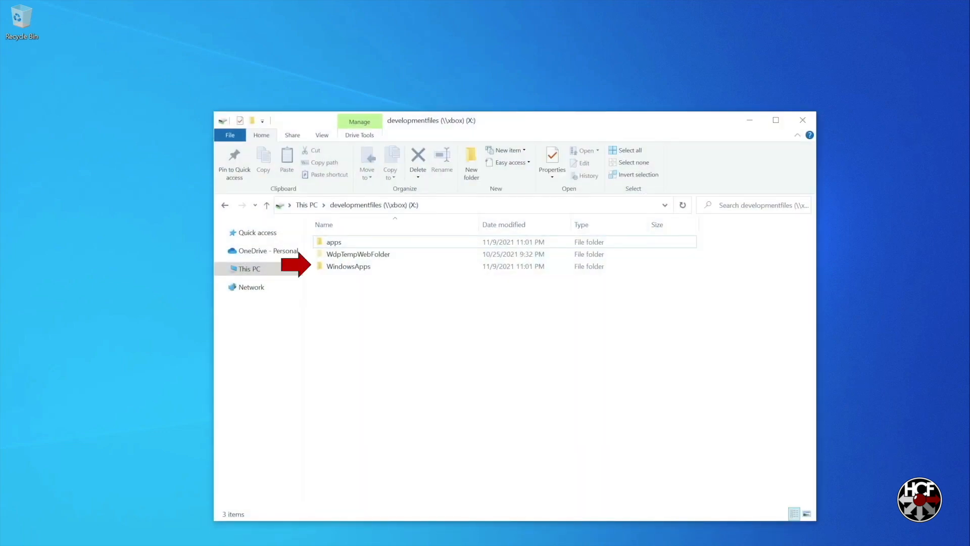
# - Browse WindowsApps > RetroArch x64 > Saves > User > Config and open Dolphin.ini for editing
pyautogui.doubleClick(348, 266)
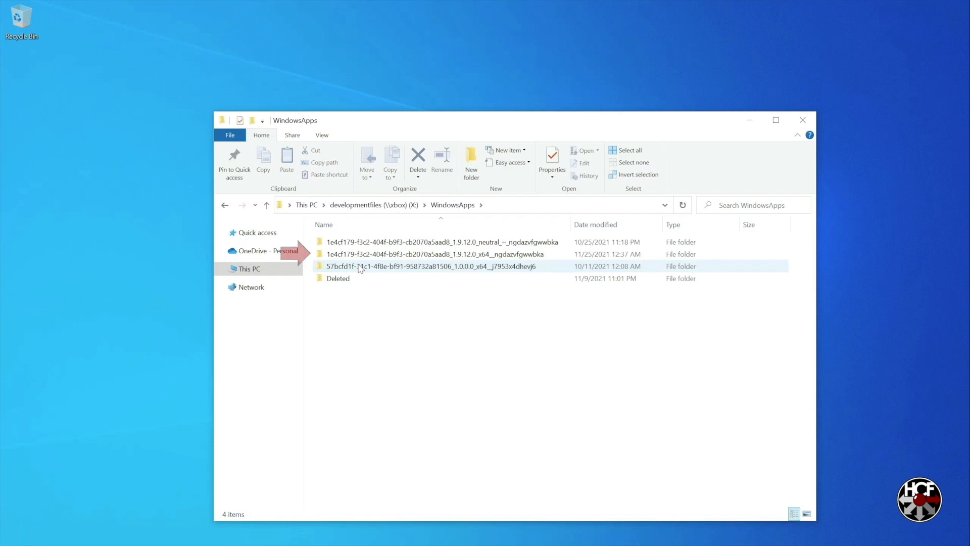
pyautogui.doubleClick(436, 254)
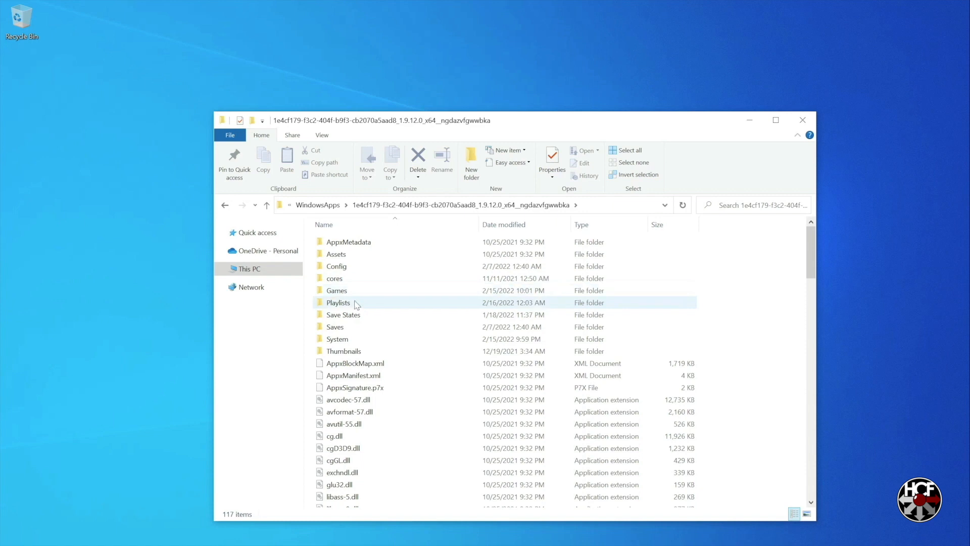
pyautogui.doubleClick(335, 327)
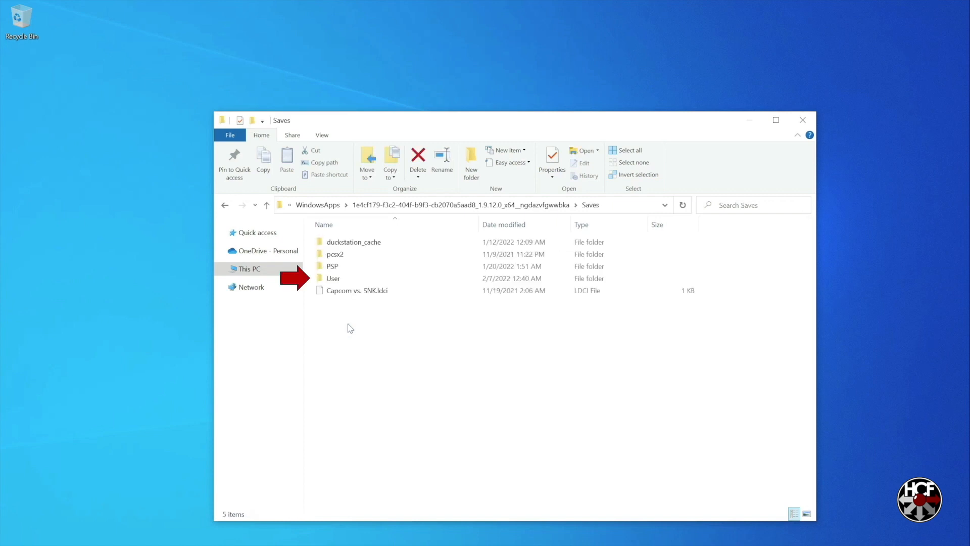
pyautogui.click(356, 290)
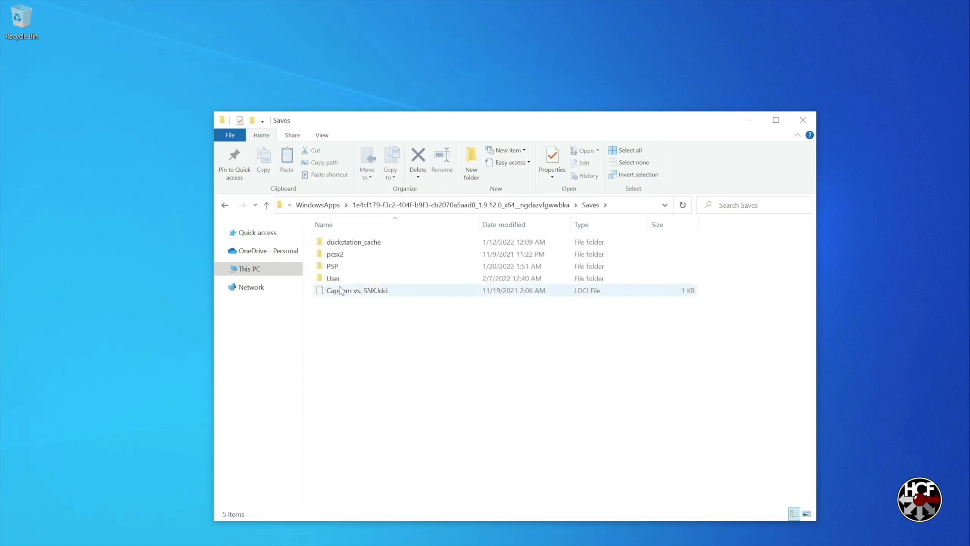
pyautogui.doubleClick(332, 278)
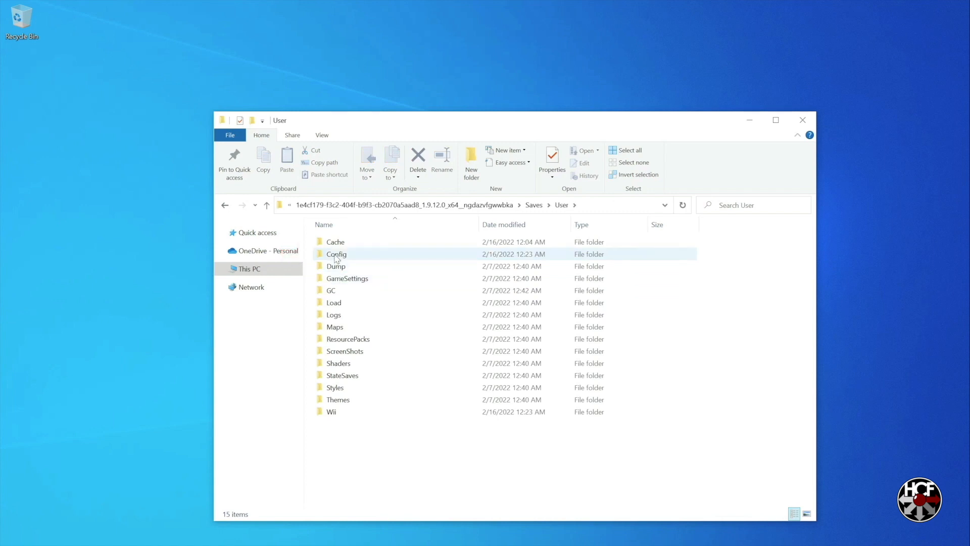
pyautogui.doubleClick(336, 254)
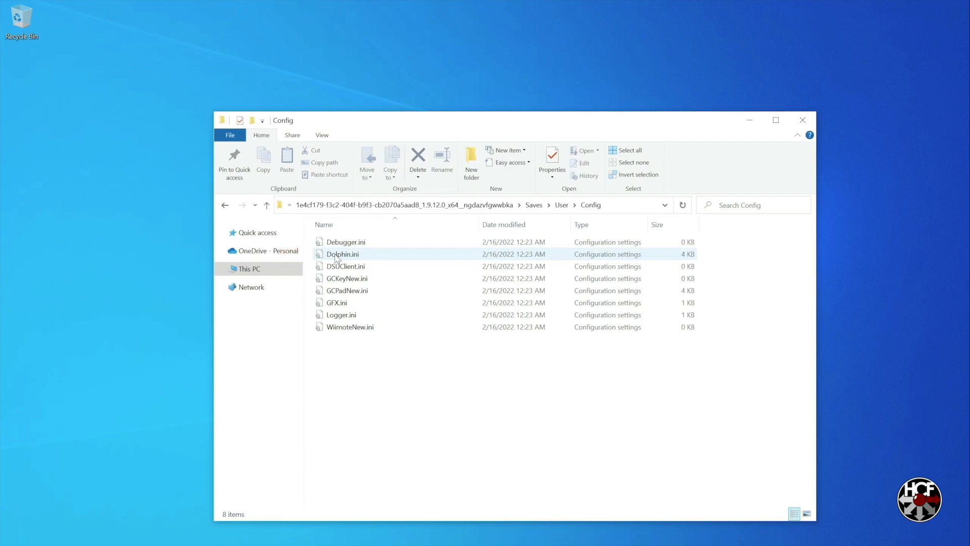
pyautogui.rightClick(342, 253)
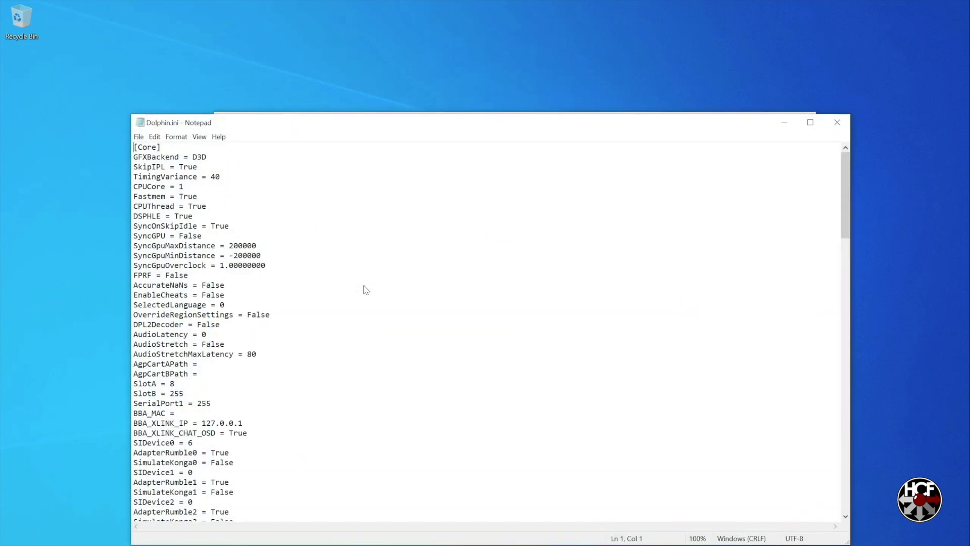
# - Change SIDevice1, SIDevice2 and SIDevice3 from 0 to 6, save Dolphin.ini, and close the folder window
pyautogui.scroll(-3)
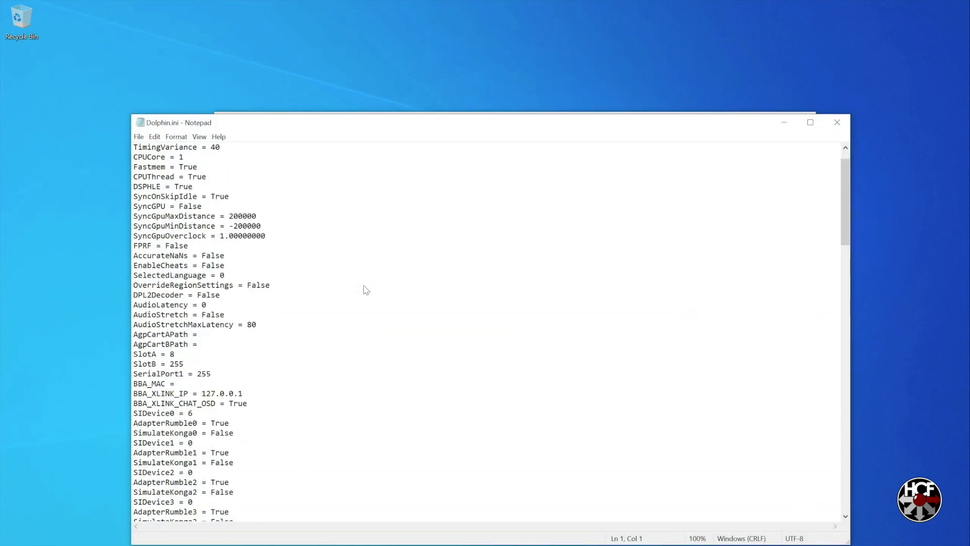
pyautogui.scroll(-3)
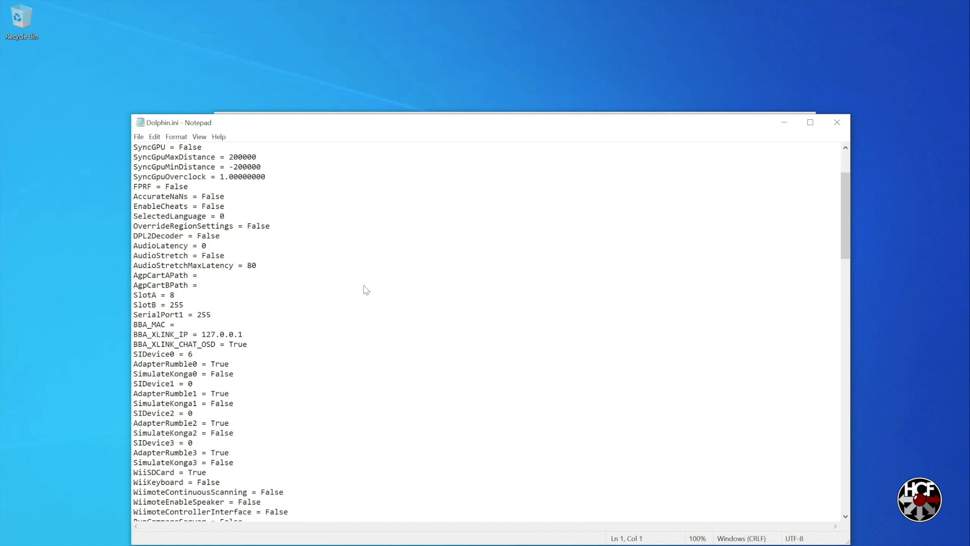
pyautogui.scroll(-3)
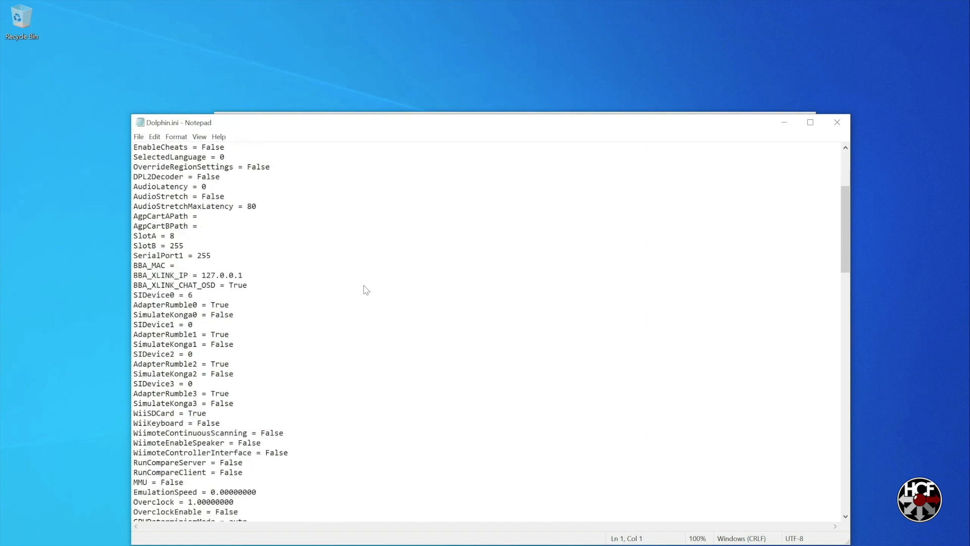
pyautogui.scroll(-3)
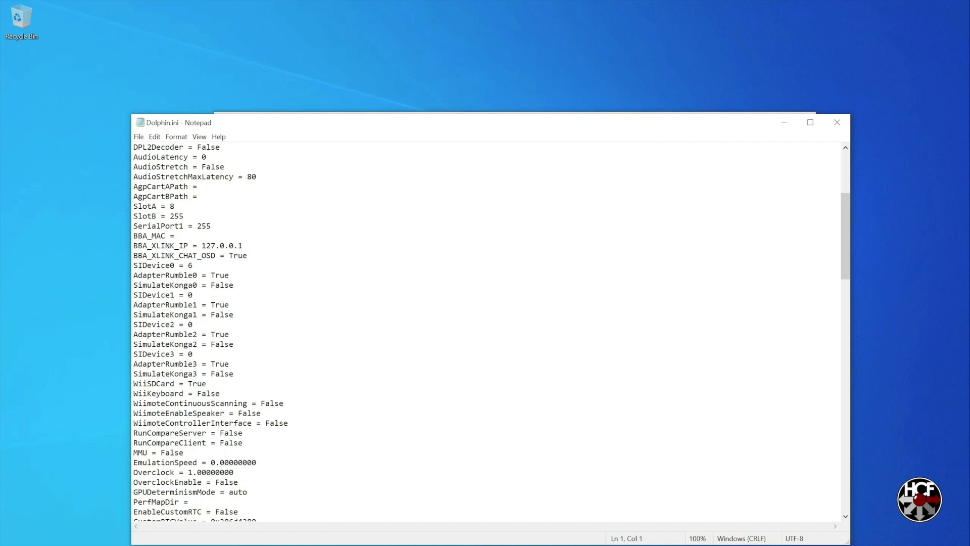
pyautogui.doubleClick(190, 295)
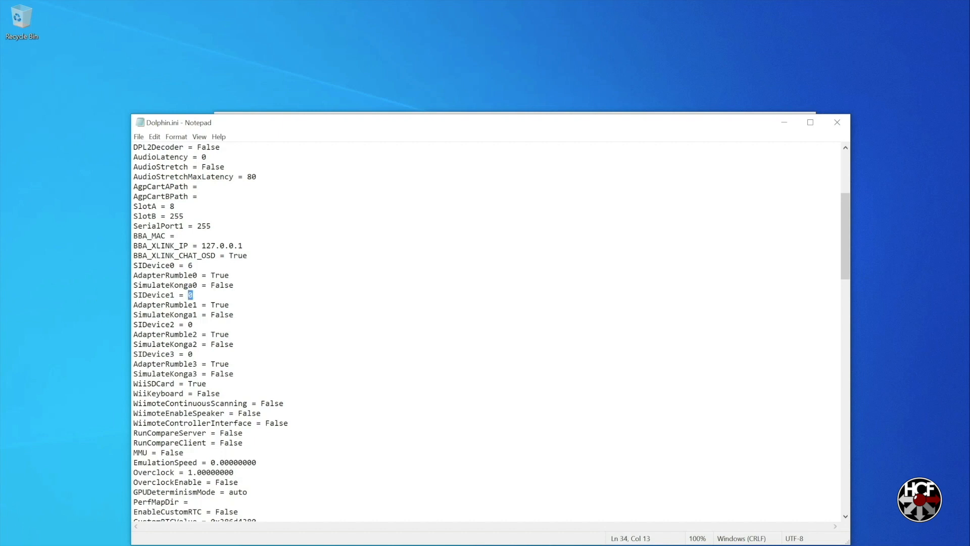
pyautogui.write('6')
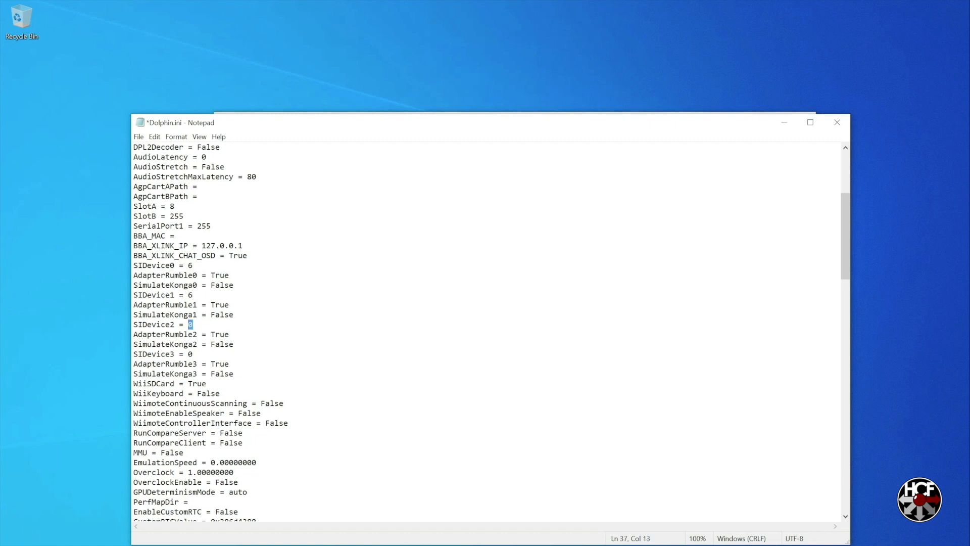
pyautogui.write('6')
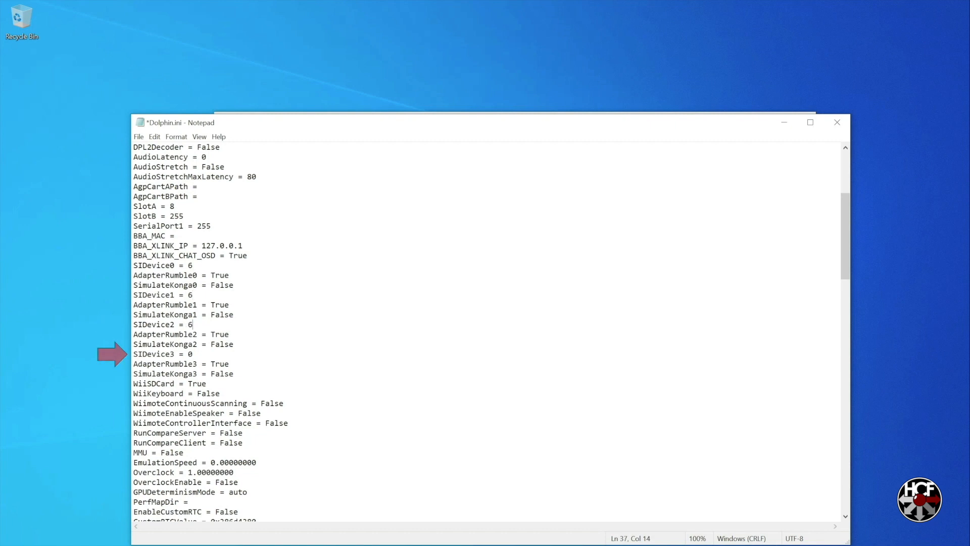
pyautogui.write('6')
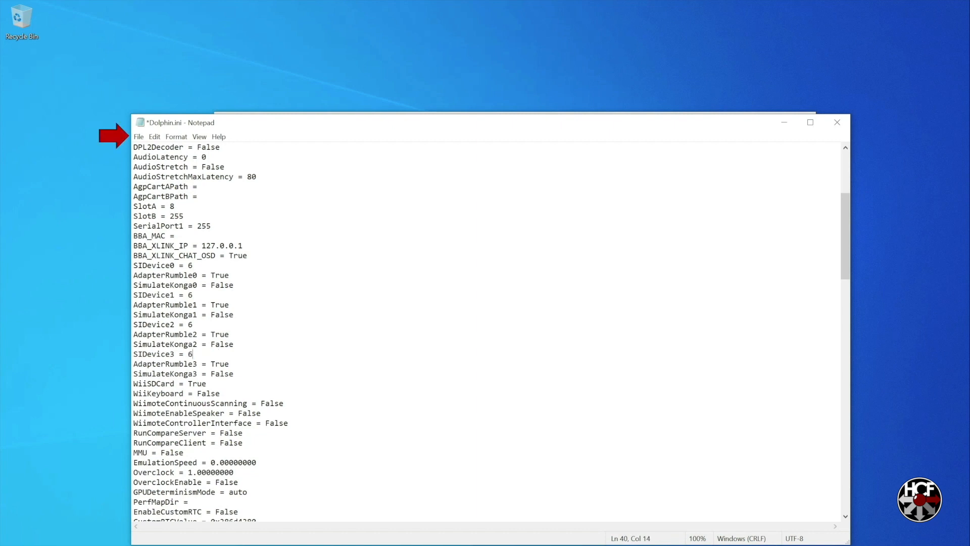
pyautogui.click(139, 137)
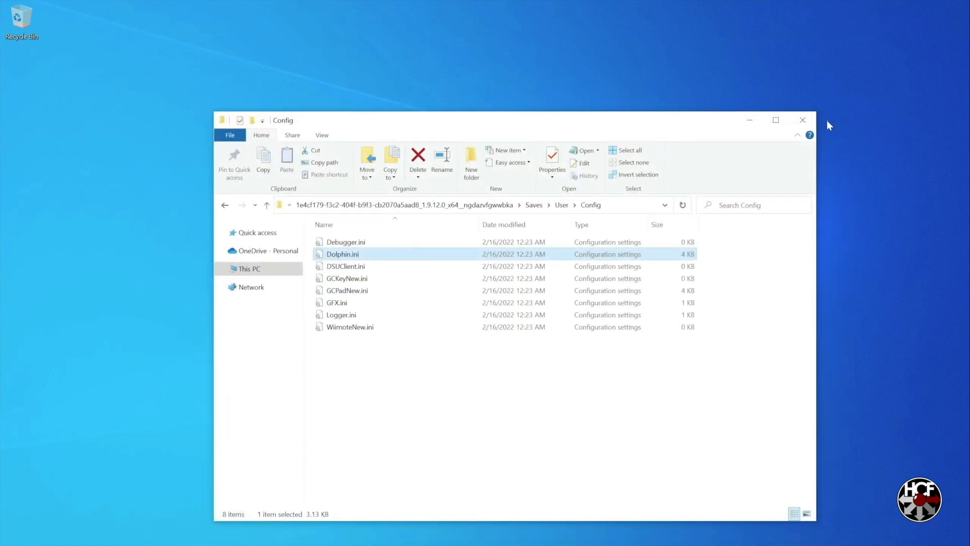
pyautogui.click(802, 119)
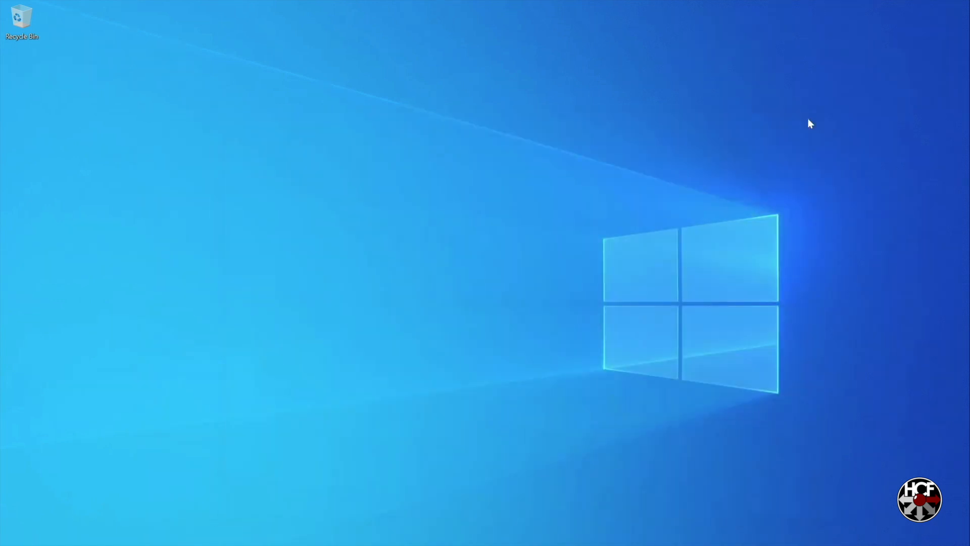